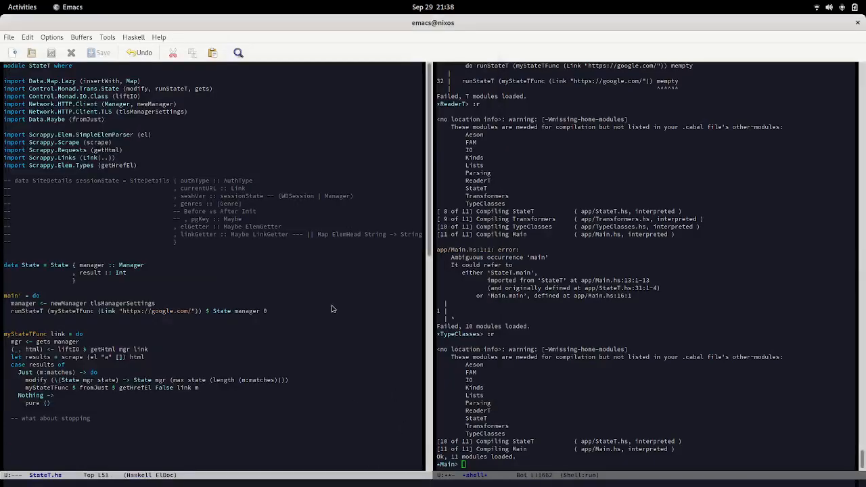
mouse_move(283, 244)
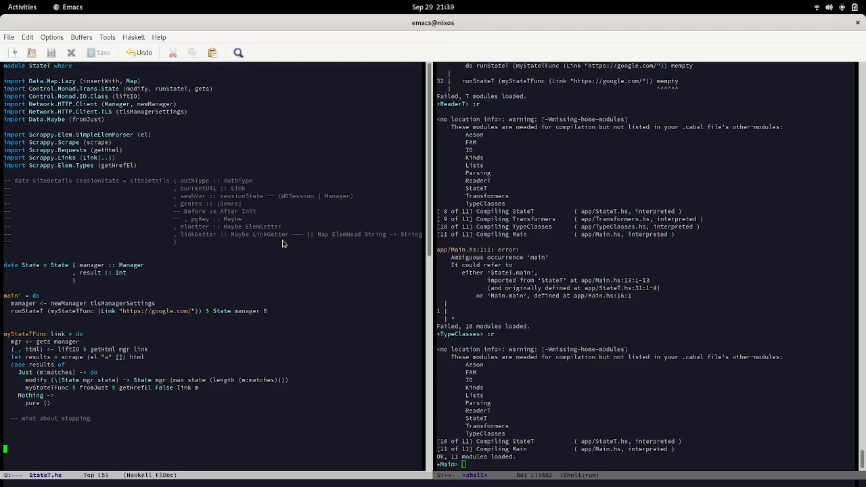
mouse_move(3, 318)
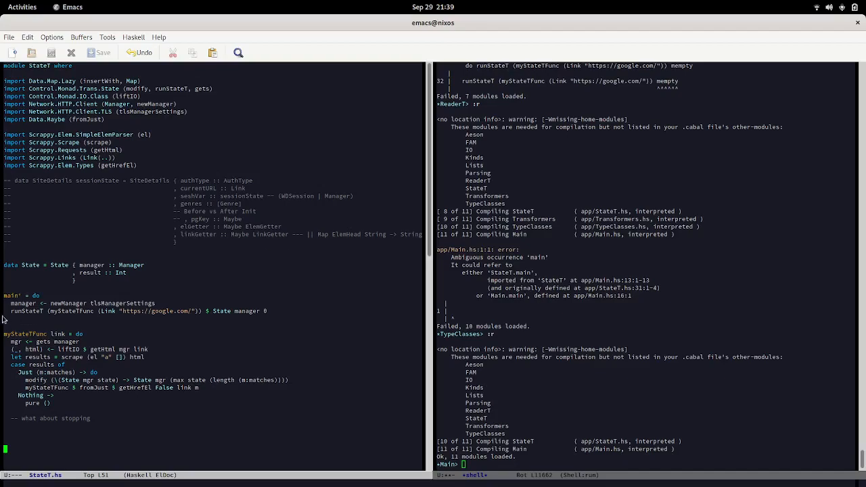
mouse_move(58, 318)
text(myStateTFunc )
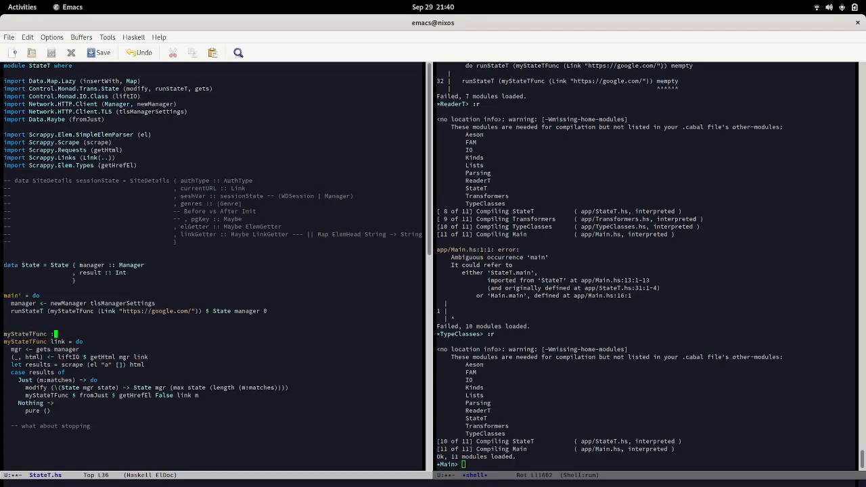
Type ': StateT State IO ()' after myStateTFunc on the signature line.
text(: StateT)
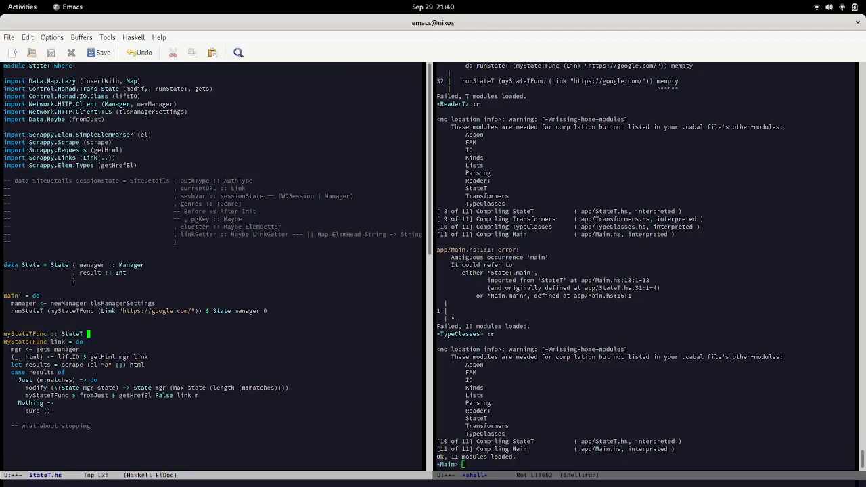
text(State)
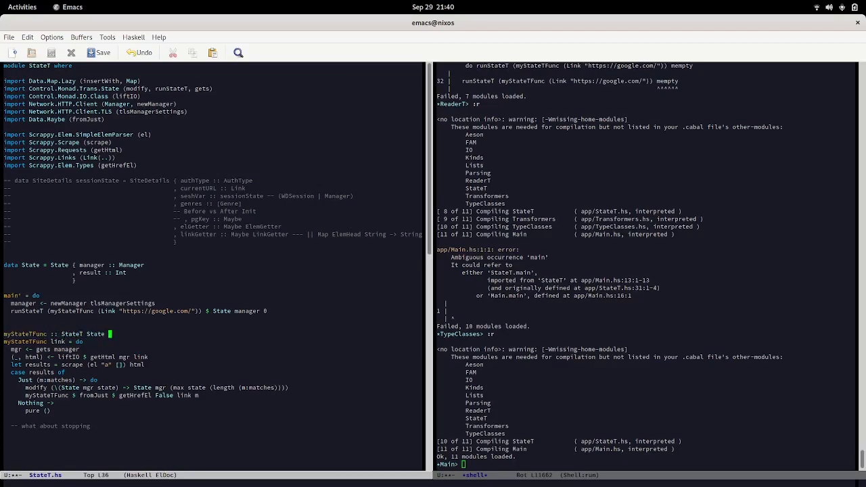
text(IO)
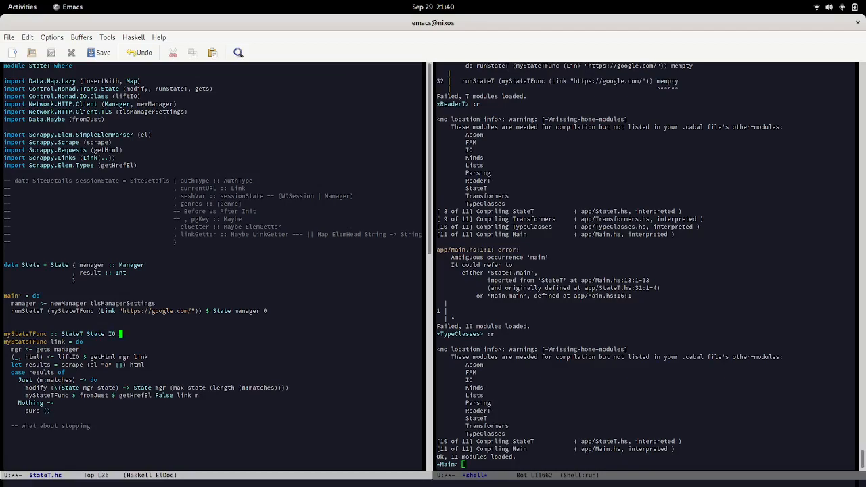
text(())
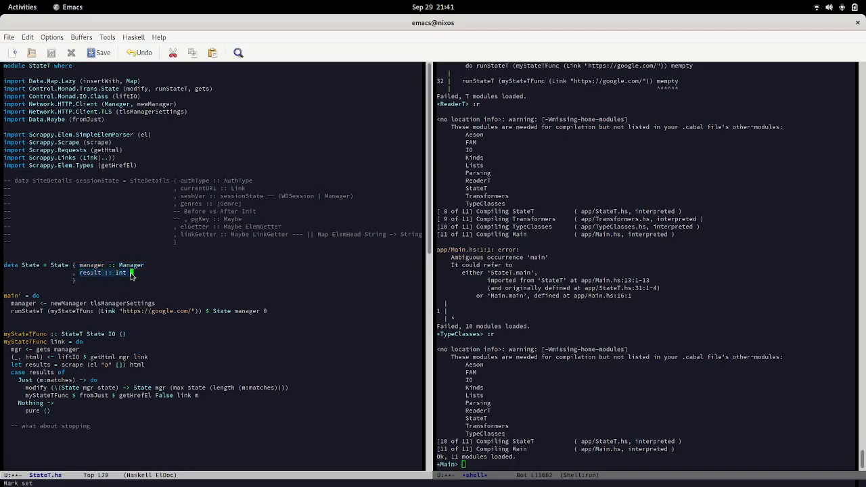
mouse_move(104, 295)
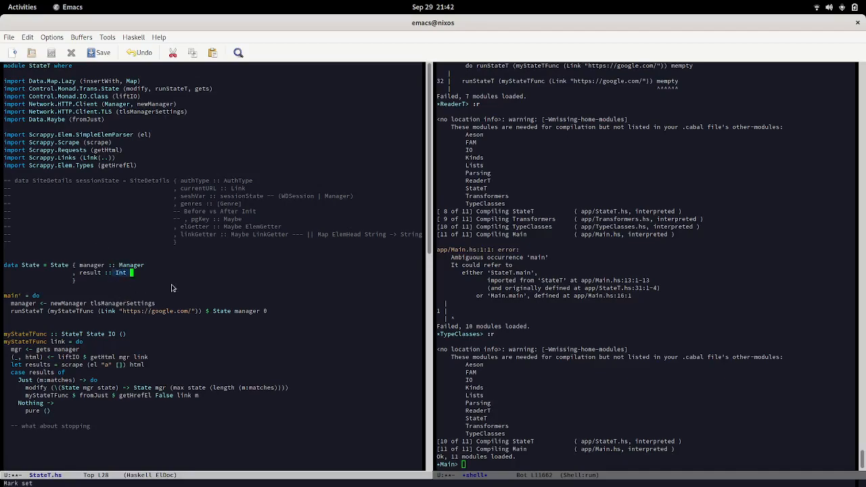
mouse_move(144, 295)
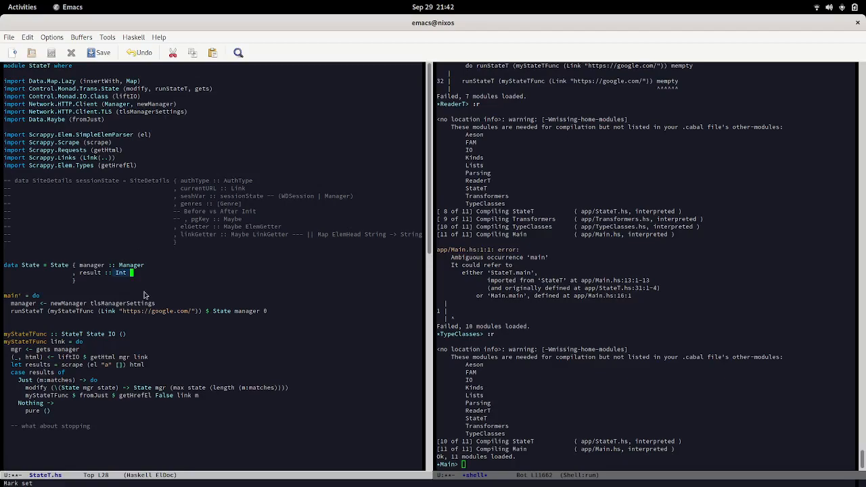
mouse_move(161, 308)
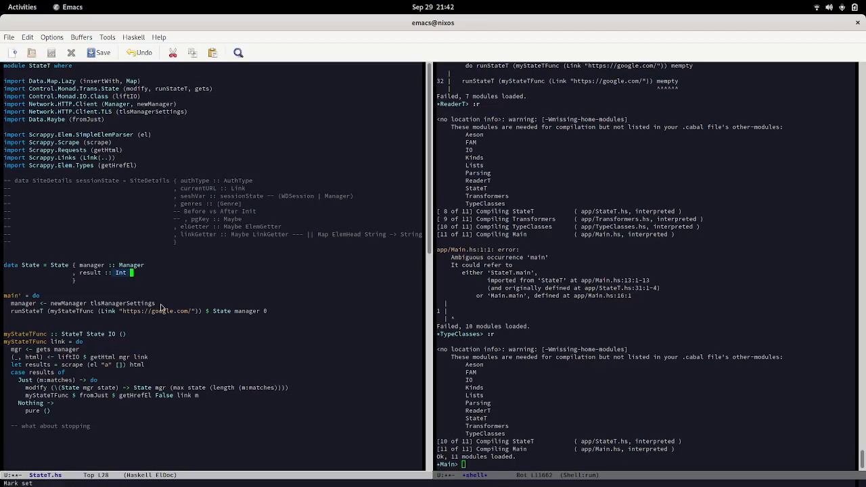
mouse_move(113, 283)
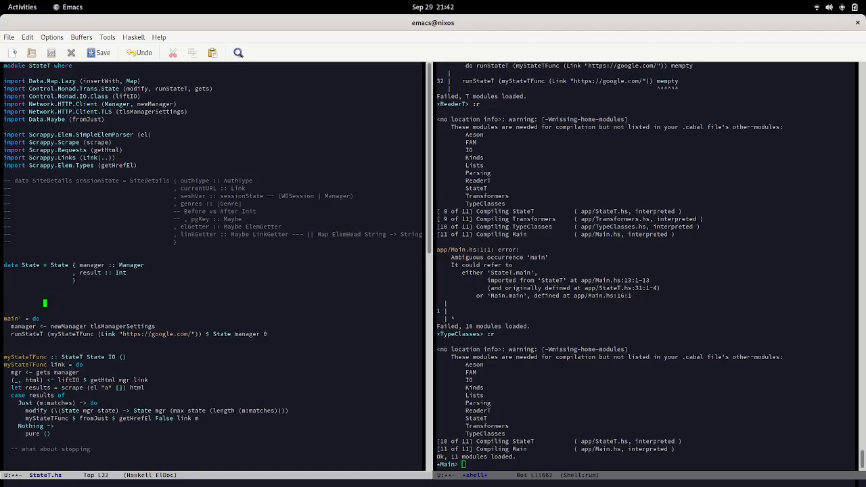
Type 'tell Sum 2', then sketch 'Sum 2 <> Sum 3 -> Sum { getSum = 5 }' below it.
text(tell)
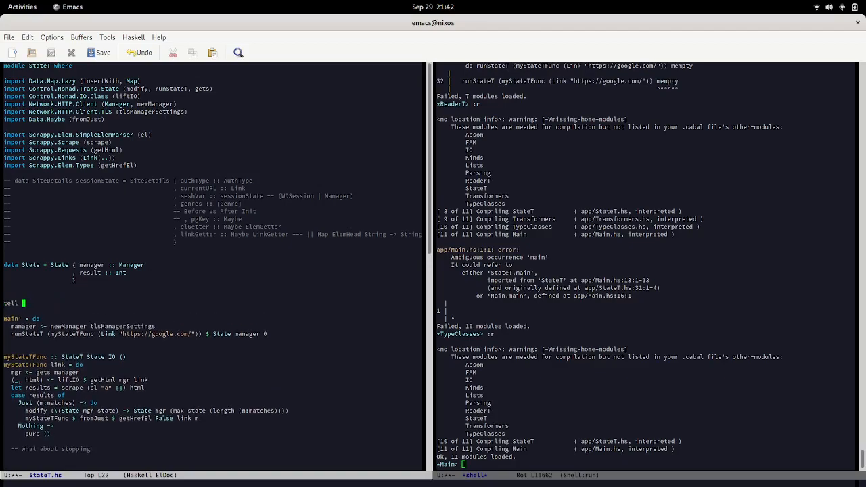
text(Sum 2)
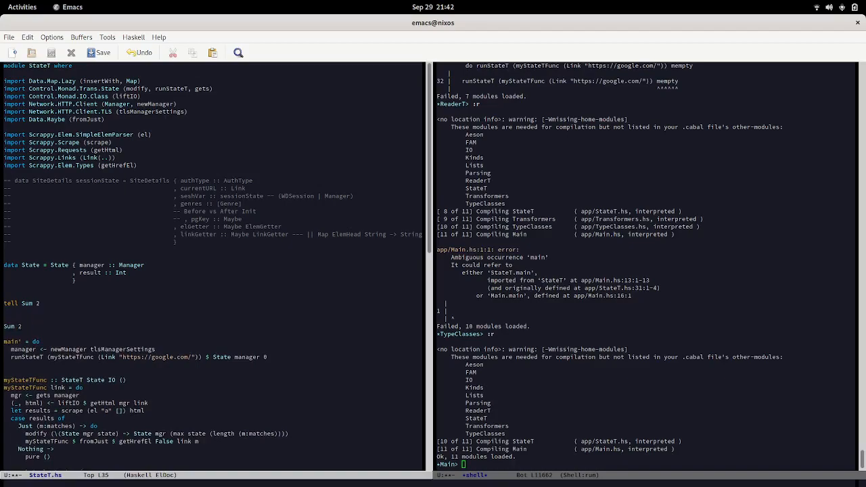
text(<> Sum)
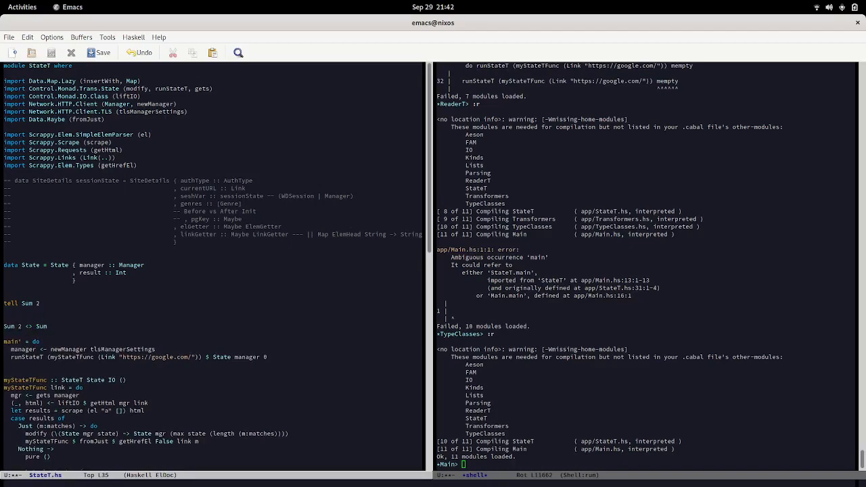
text(x)
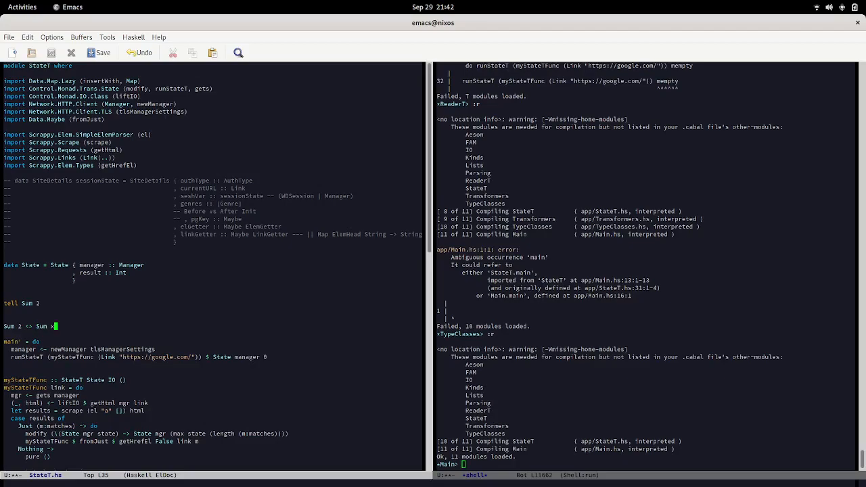
key(BackSpace)
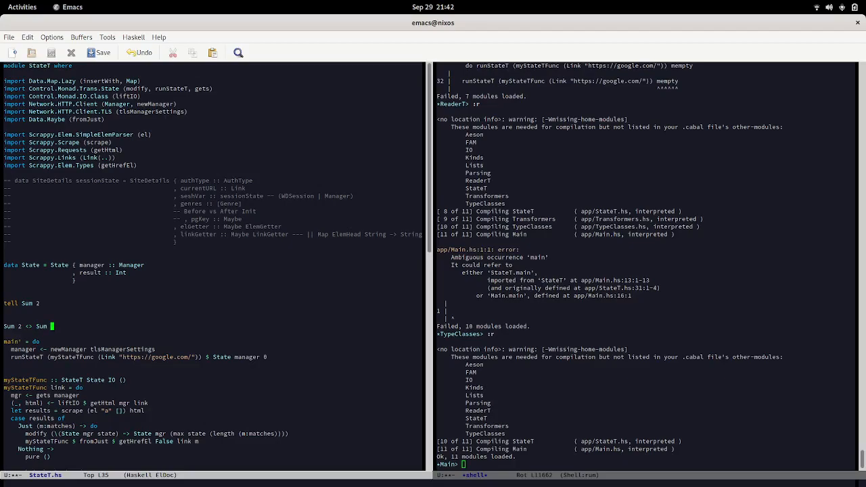
text(3)
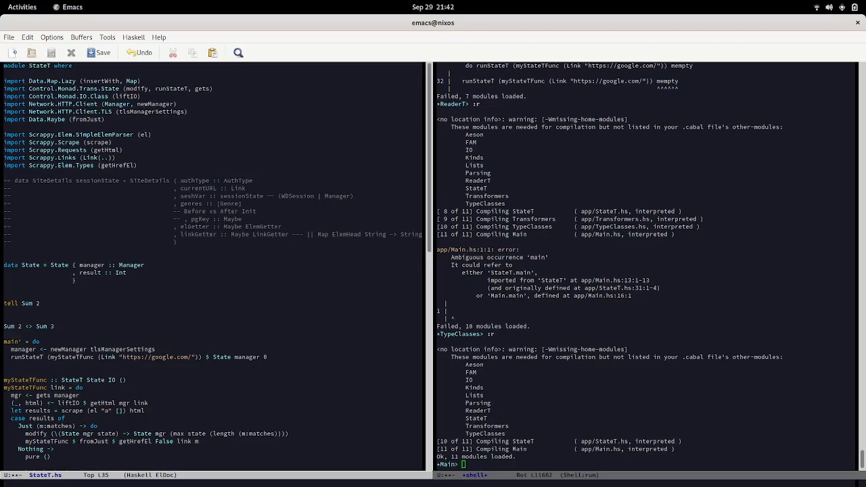
text(-> Sm)
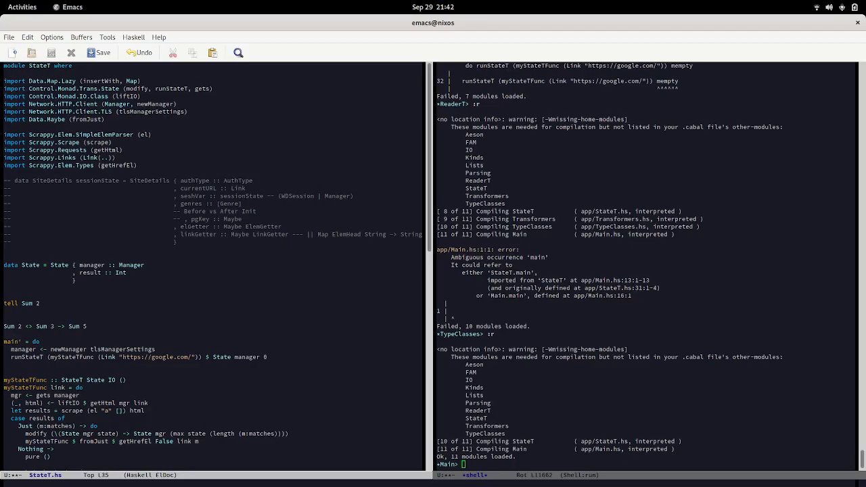
text({ getSum =)
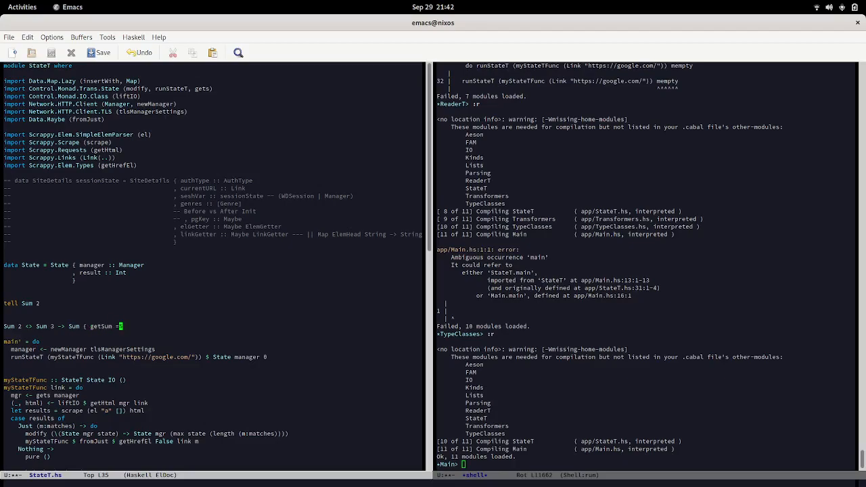
text(5 })
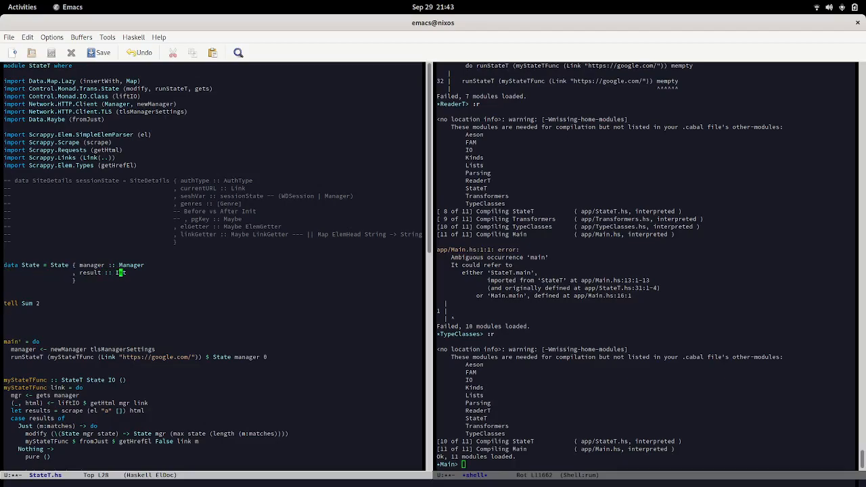
Replace Int in the result field with 'Map Url [Elem' a]'.
text(nt)
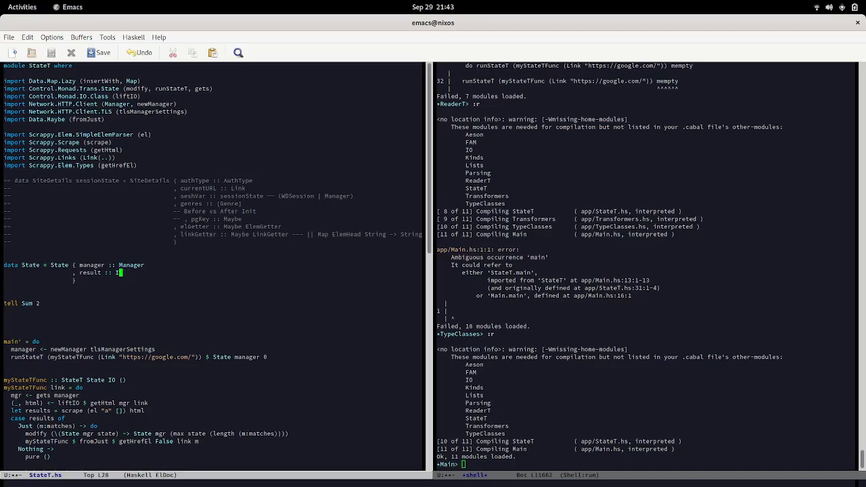
text(Mab)
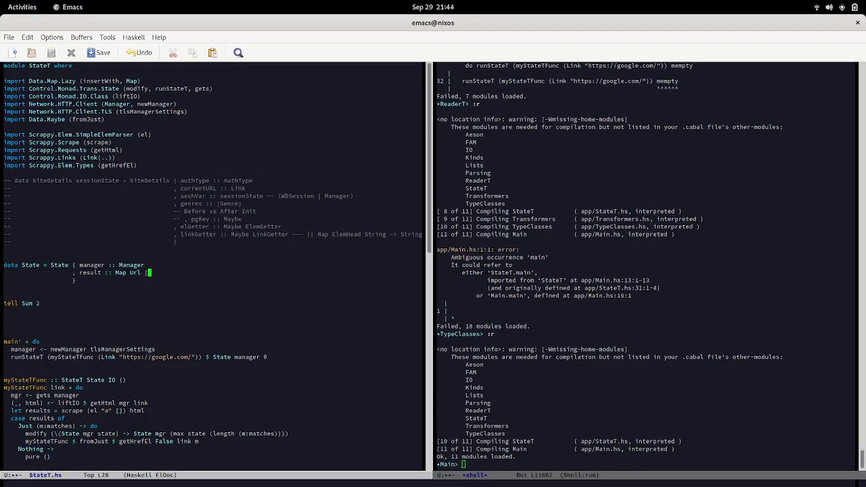
text(Elem' a])
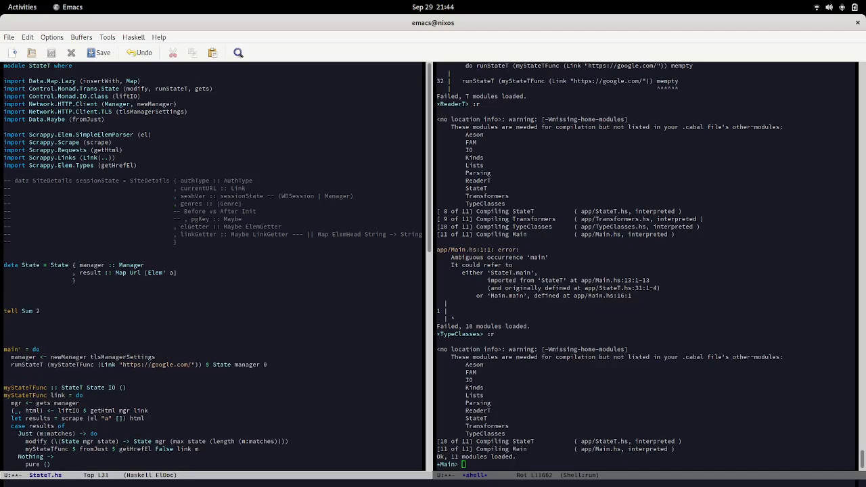
mouse_move(189, 262)
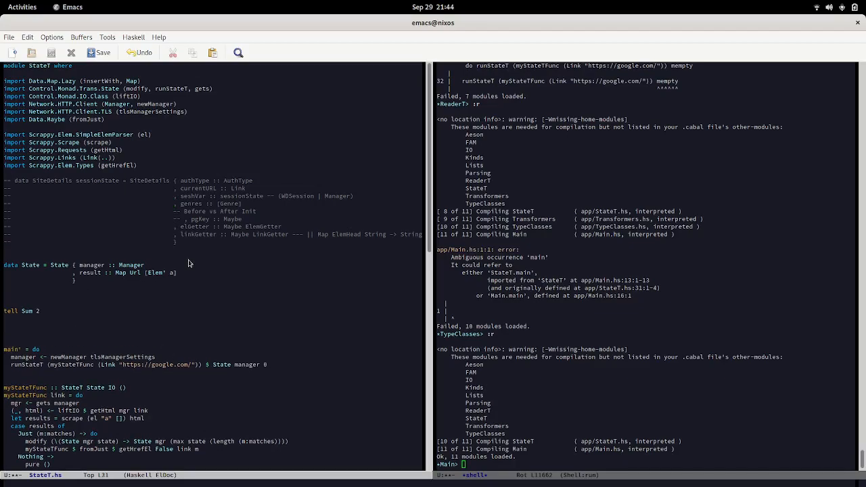
mouse_move(205, 271)
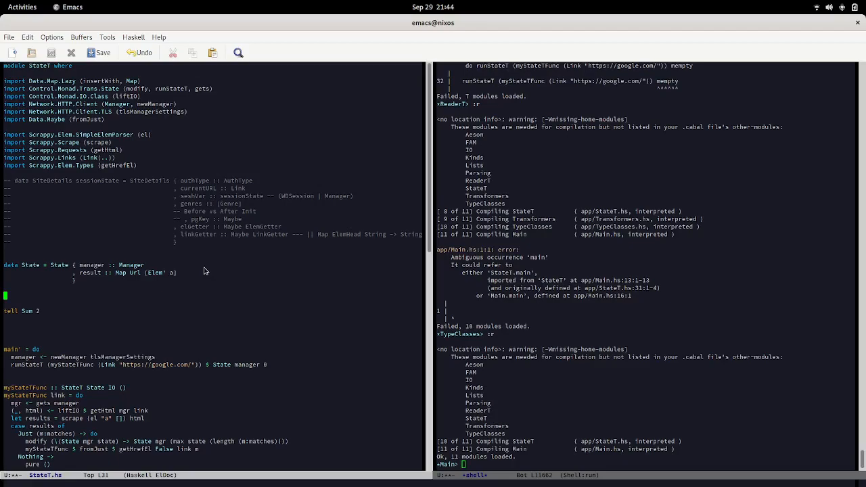
mouse_move(121, 274)
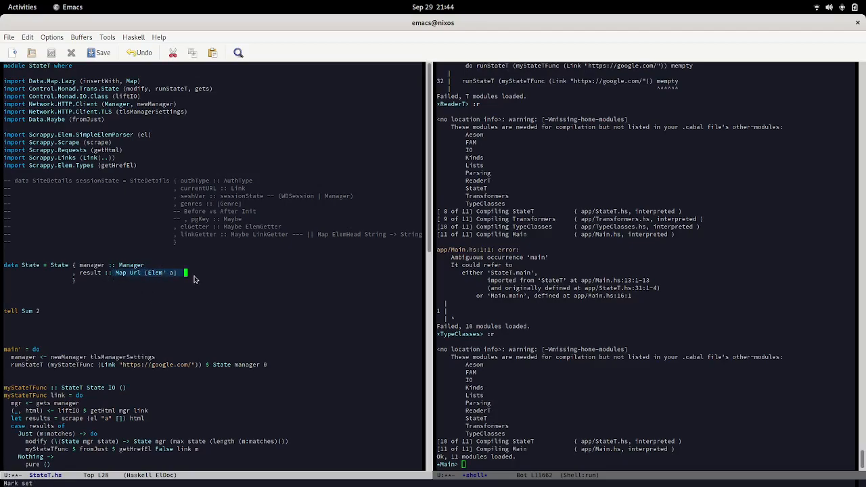
mouse_move(169, 284)
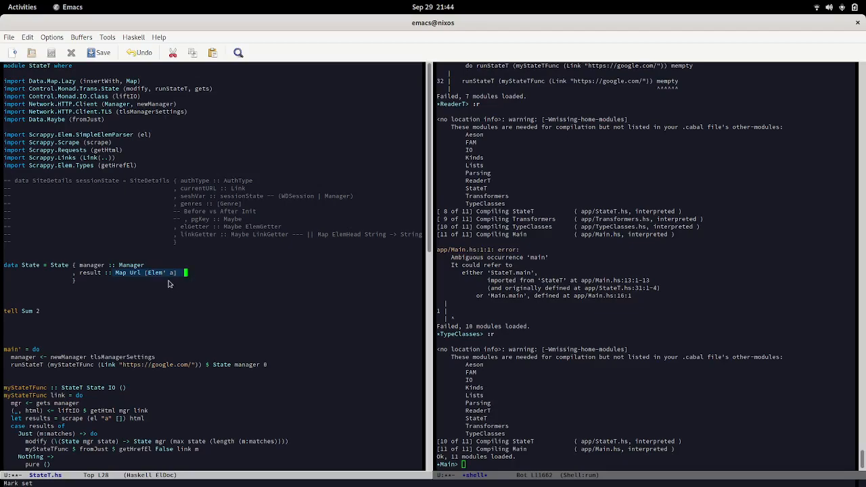
mouse_move(160, 284)
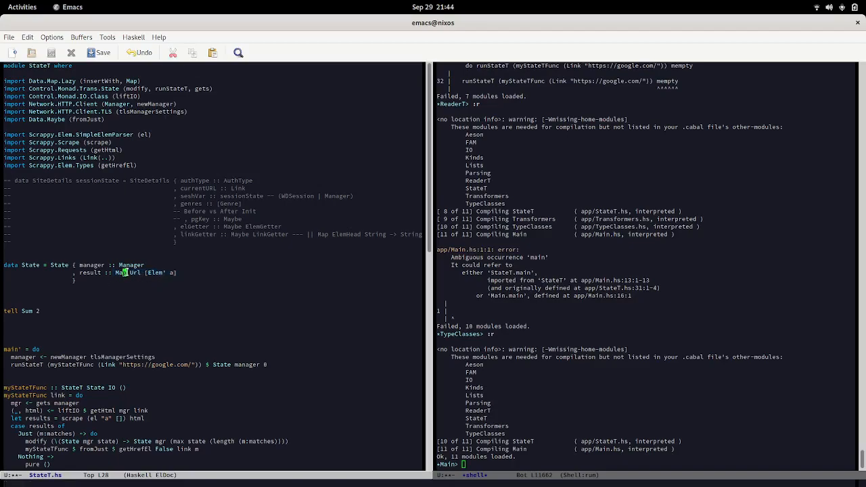
Insert blank lines below the State data declaration.
click(144, 287)
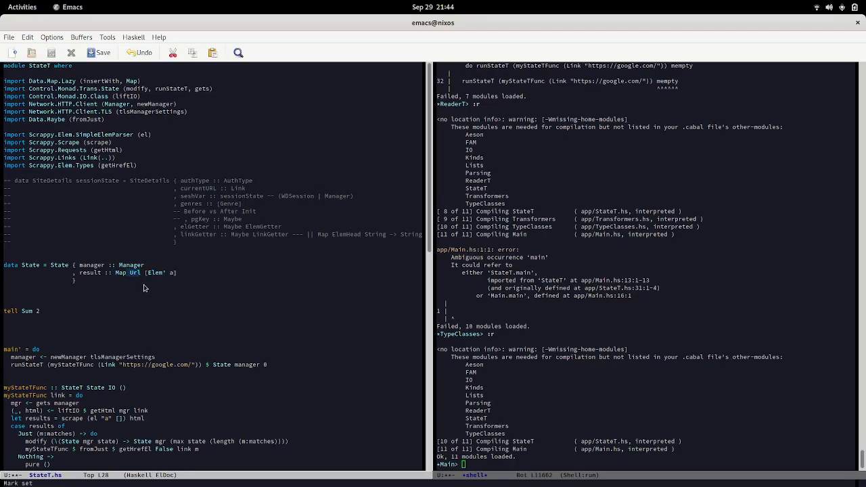
mouse_move(132, 280)
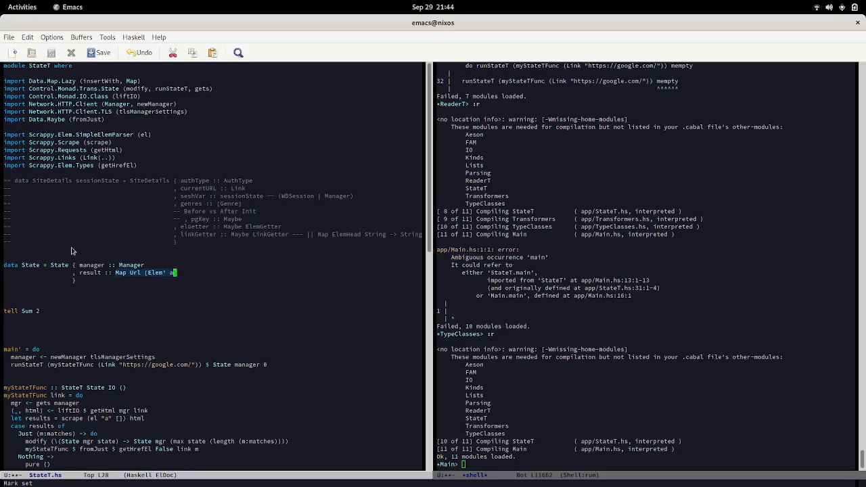
mouse_move(114, 300)
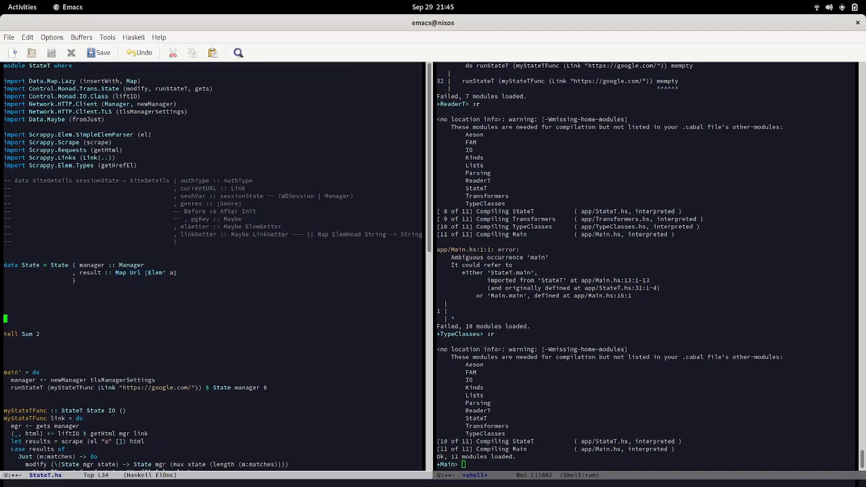
Write the note 'fromList [(k,v), (k2, v2), ..... ] --> :: Map k v'.
text(fro)
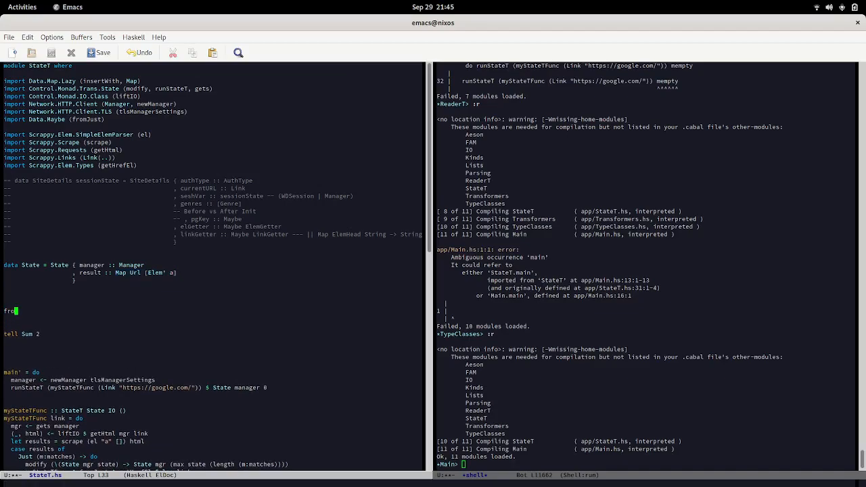
text(mList [)
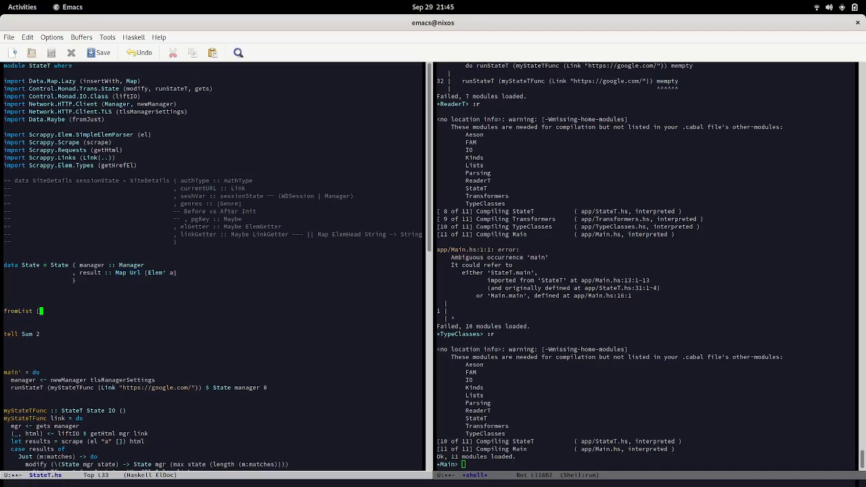
text(k,)
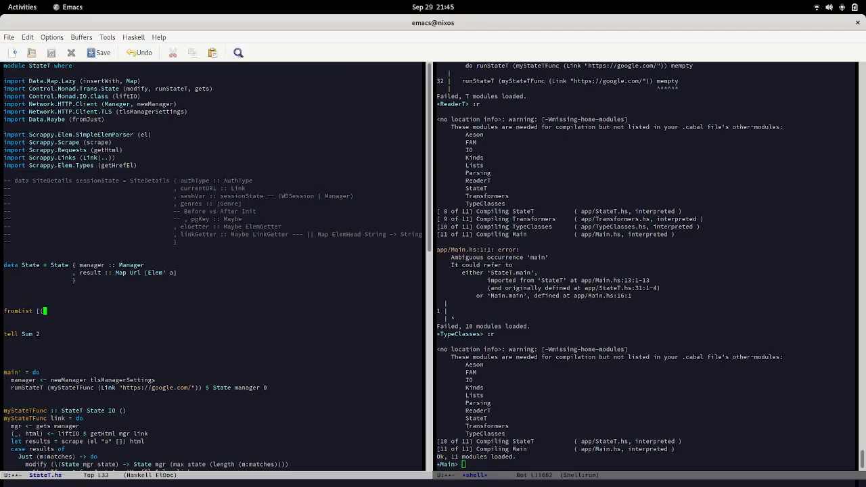
text(k,v)
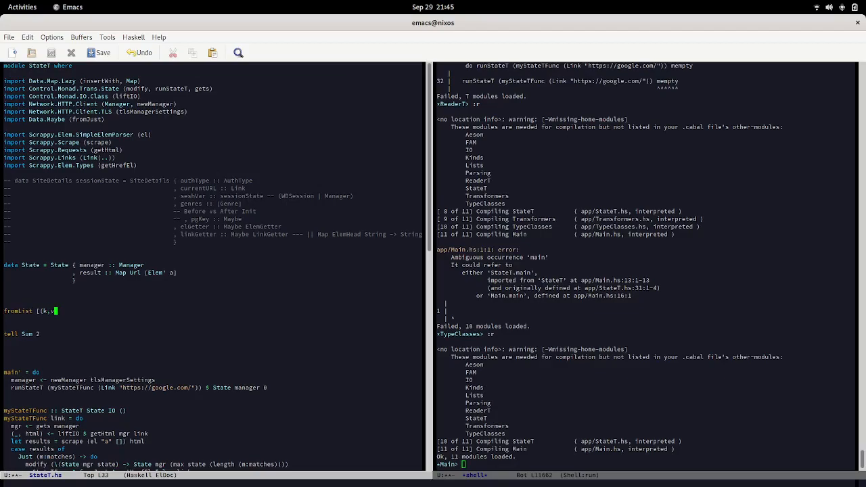
text(,)
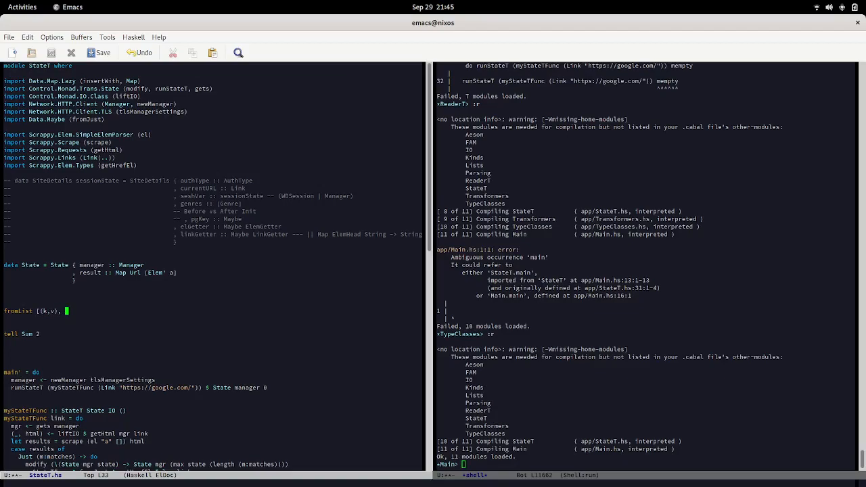
text((k2, v2), .....)
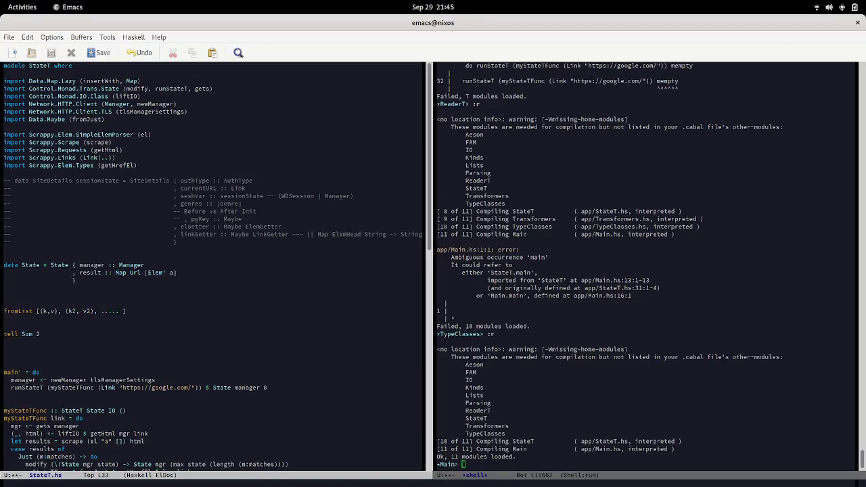
text(->)
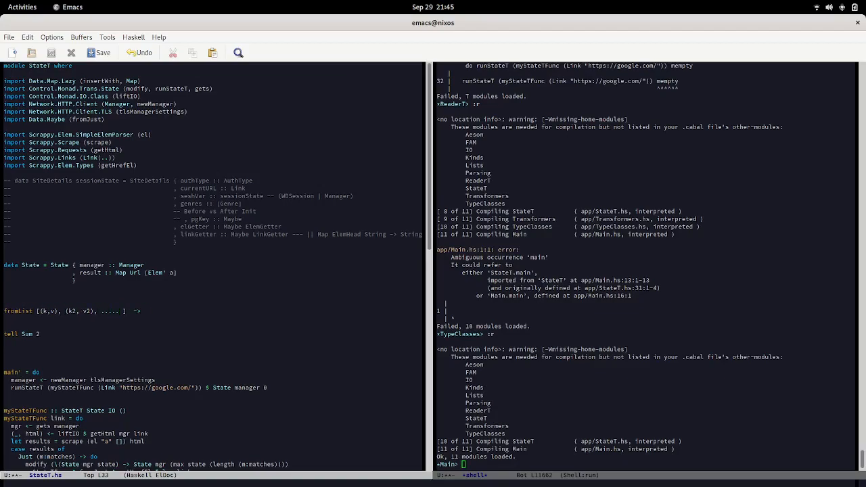
text(:: Map)
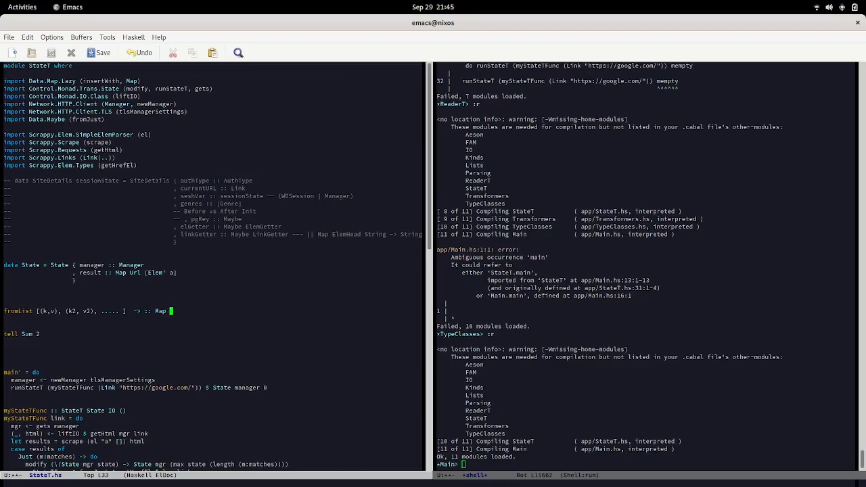
text(k)
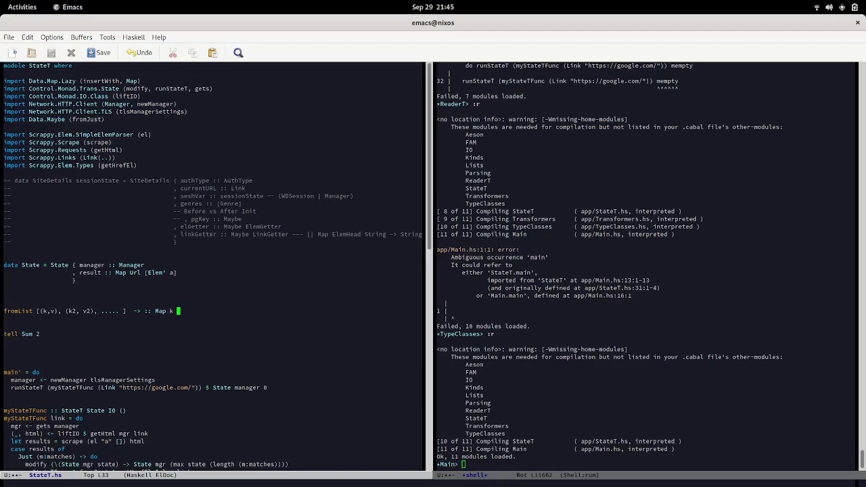
text(v)
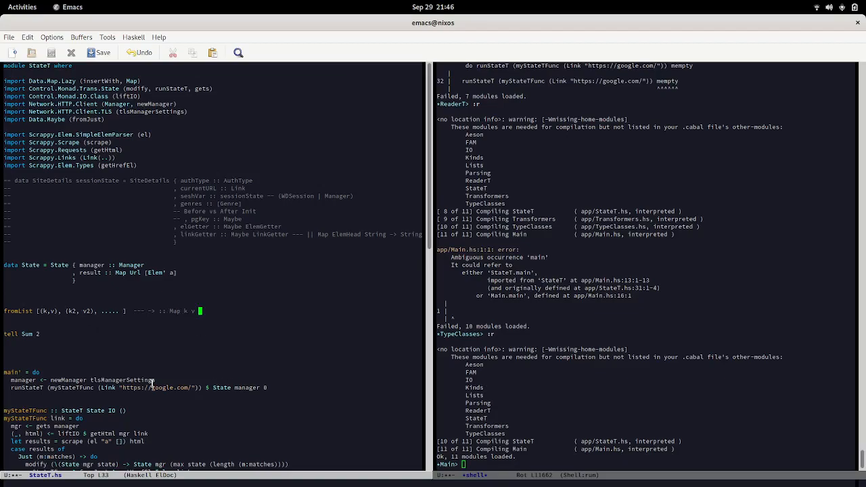
mouse_move(97, 321)
text(insert)
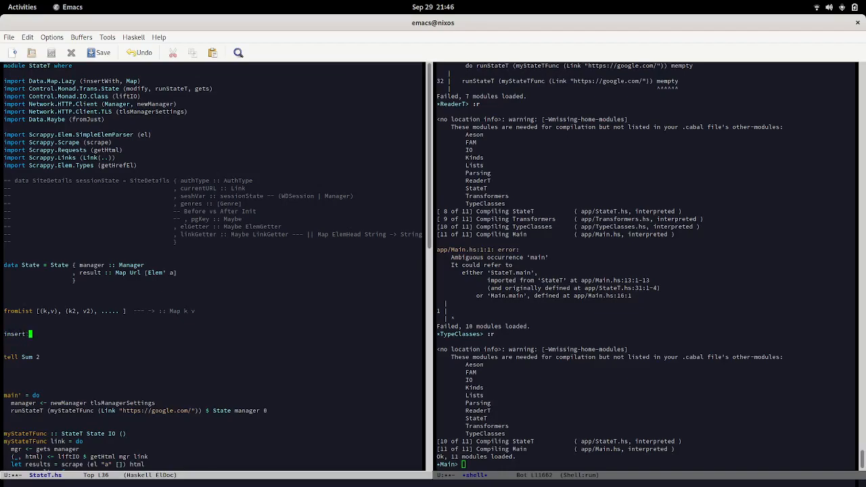
Type 'insertIntoMap :: Key -> Value -> Map Key Value -> Map Key Value' and an insertWith line.
text(IntoMap)
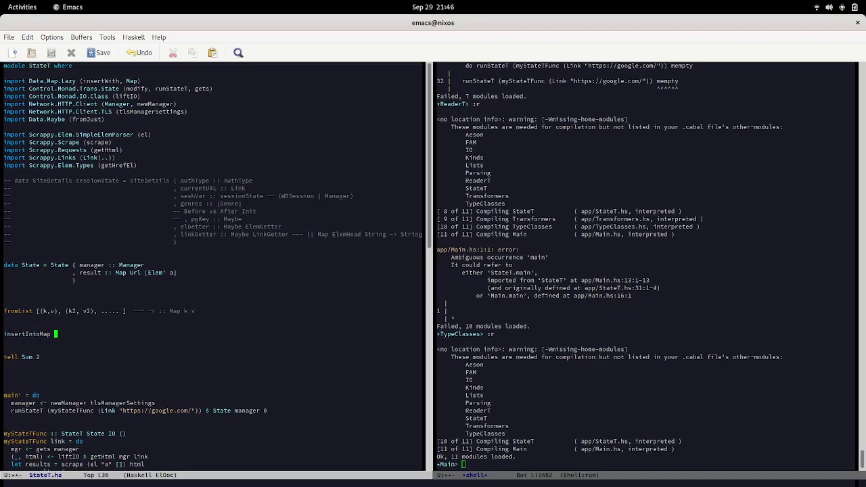
text(::)
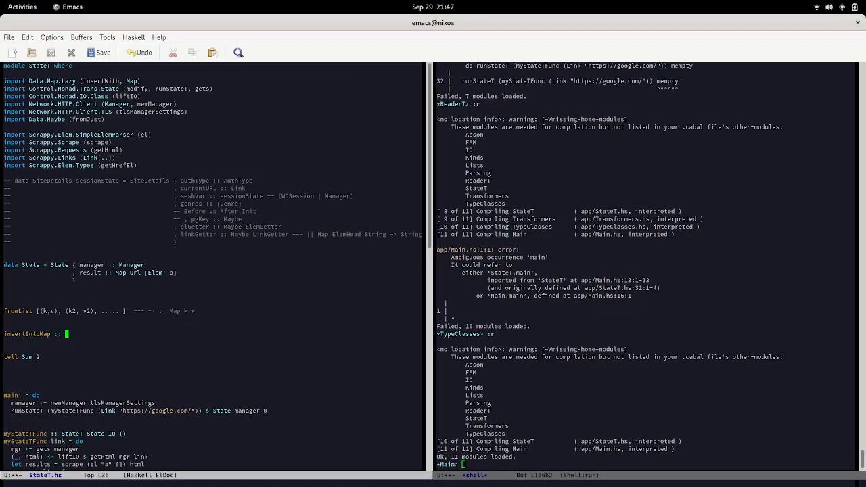
text(()
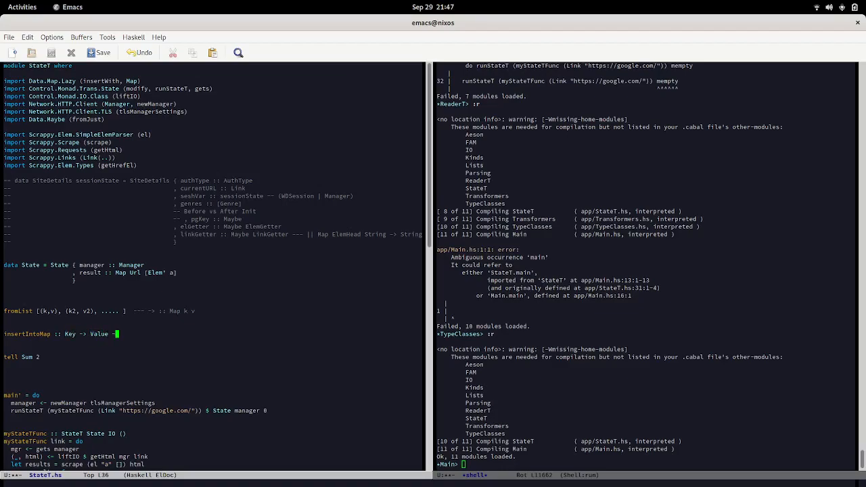
text(-> Map)
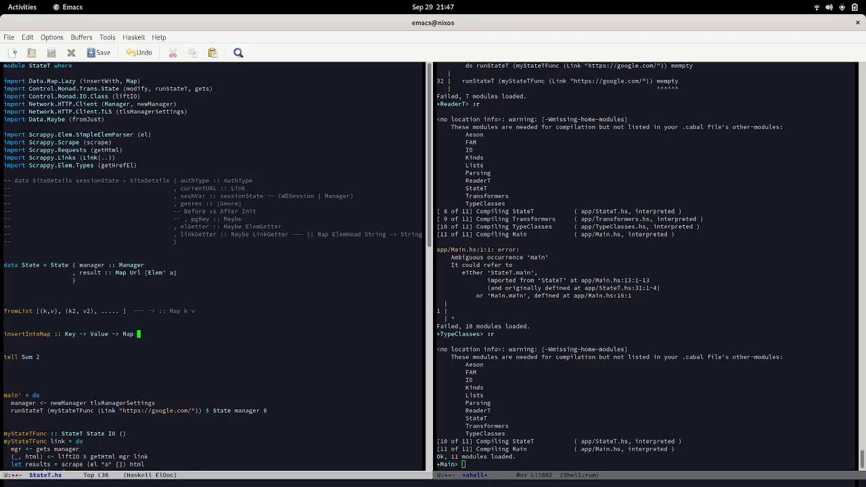
text(Key Value -> Map Key)
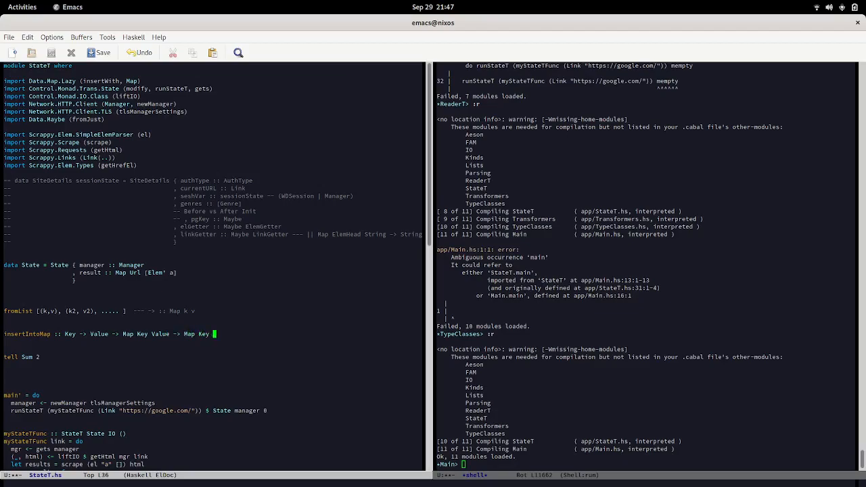
text(Value)
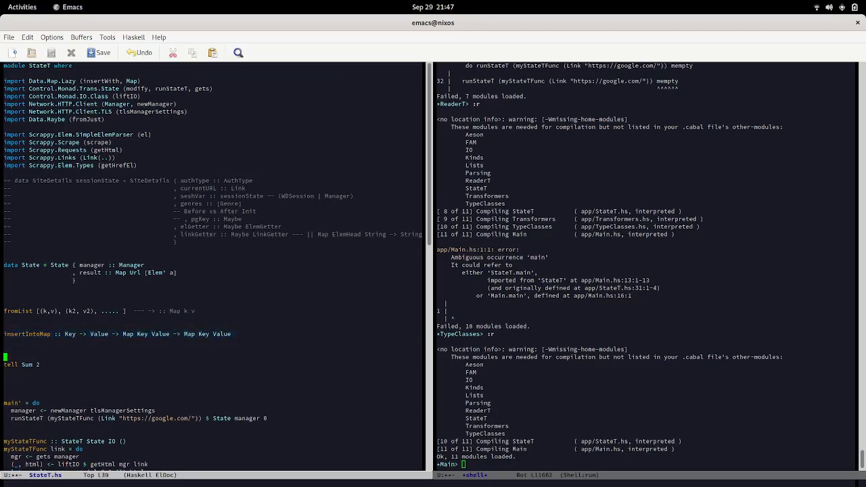
text(insertWith)
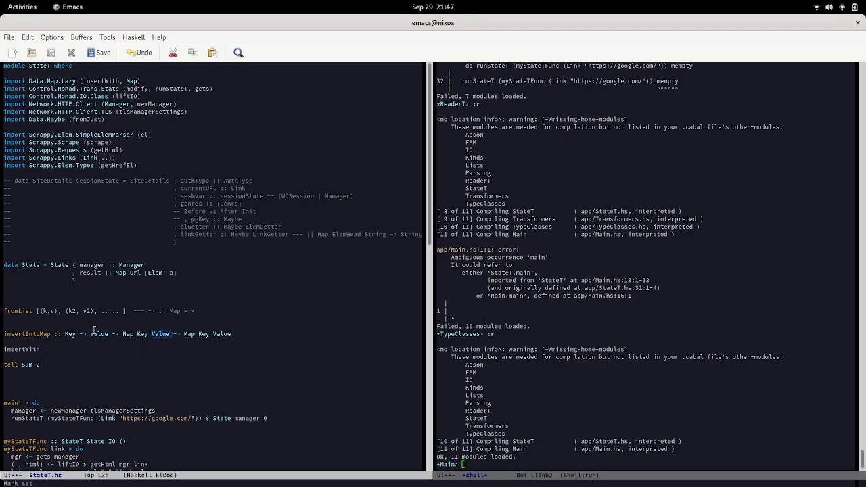
mouse_move(98, 354)
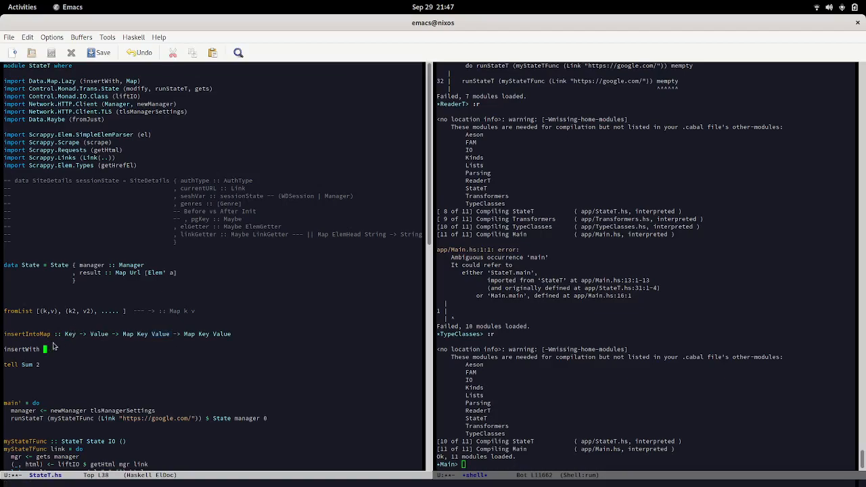
mouse_move(197, 338)
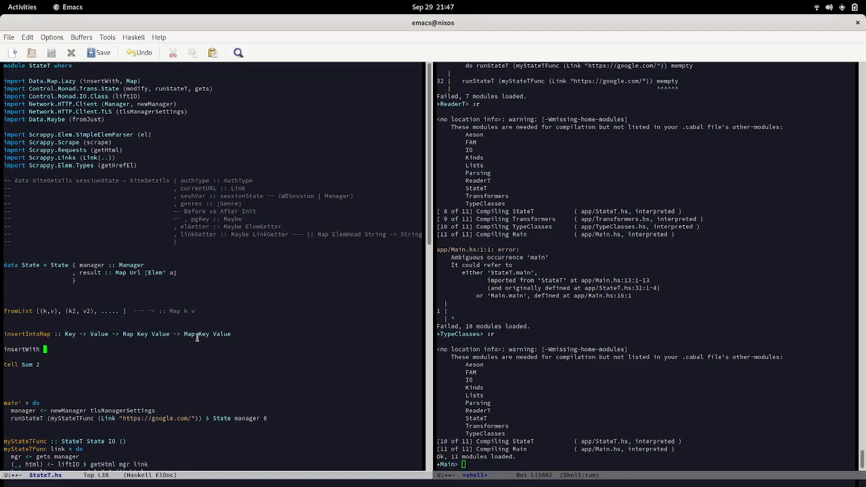
mouse_move(88, 334)
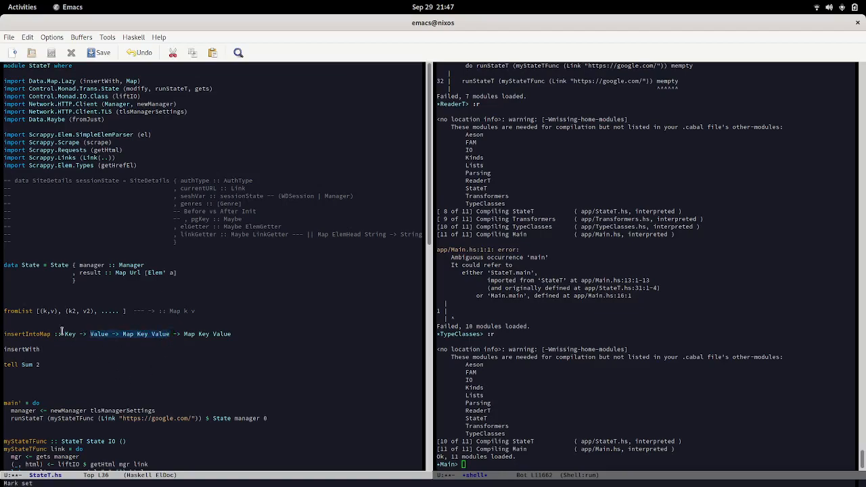
mouse_move(196, 331)
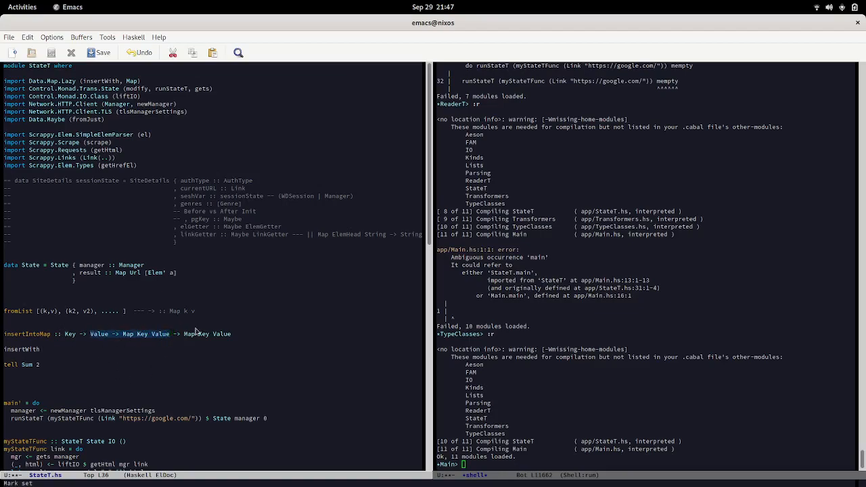
mouse_move(207, 352)
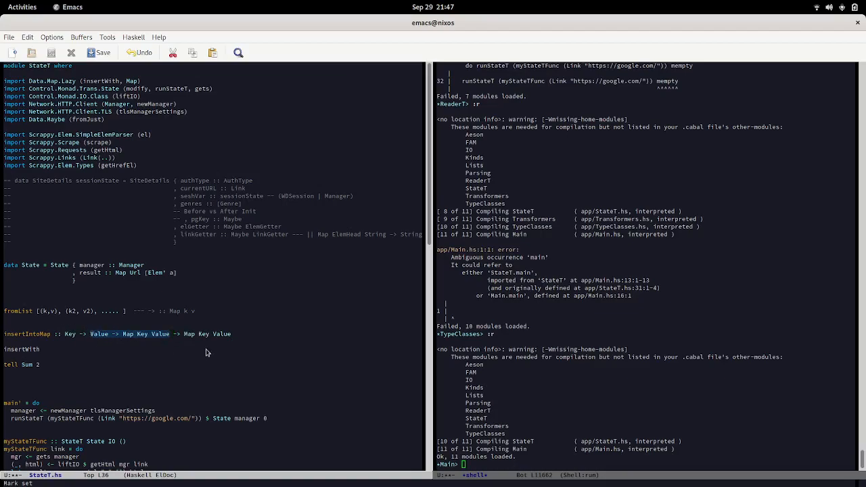
mouse_move(196, 327)
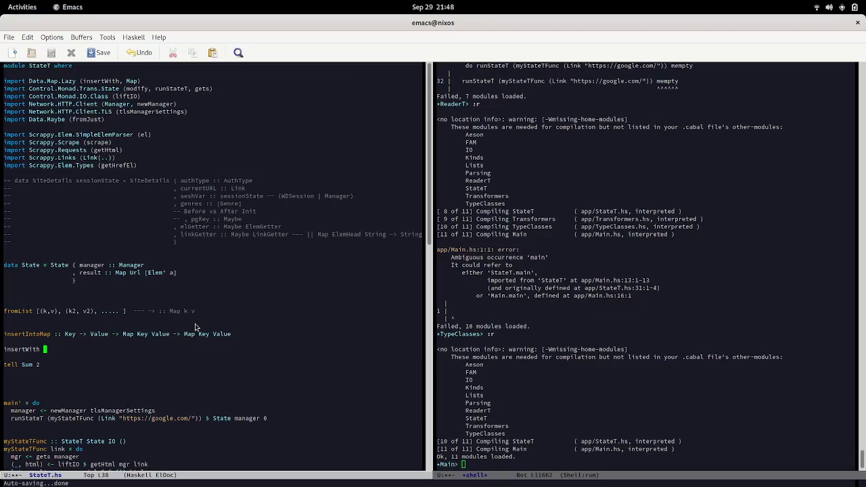
mouse_move(114, 353)
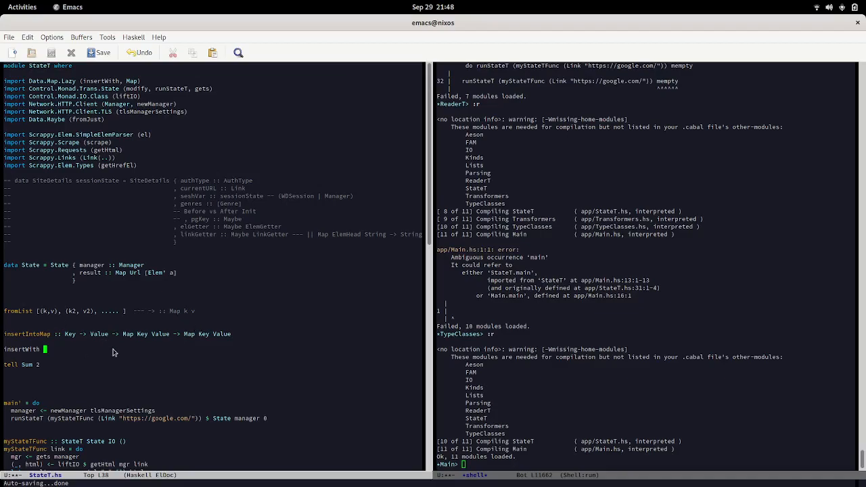
mouse_move(130, 332)
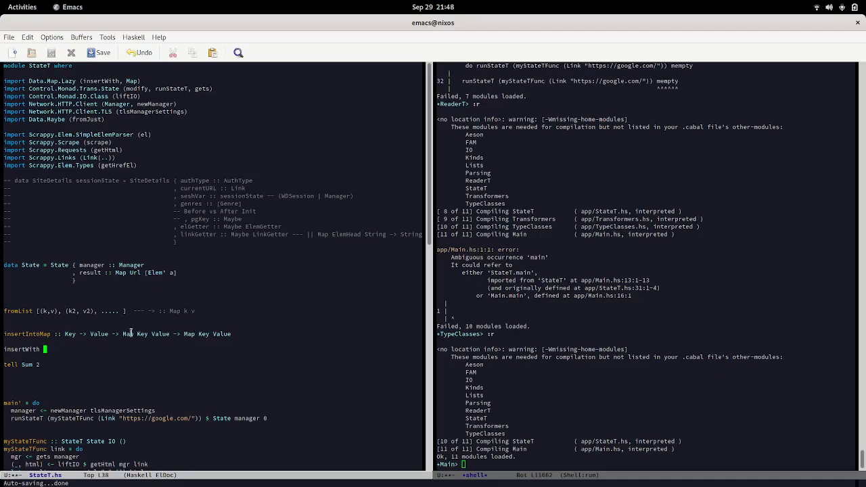
mouse_move(75, 344)
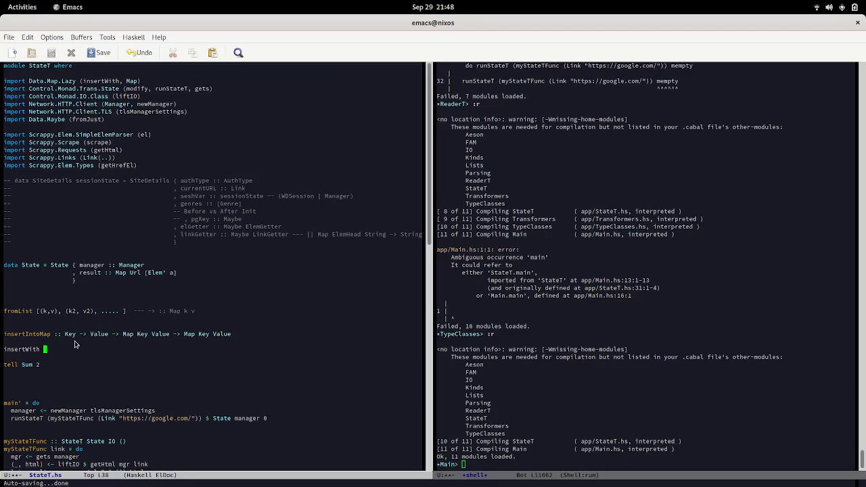
mouse_move(109, 365)
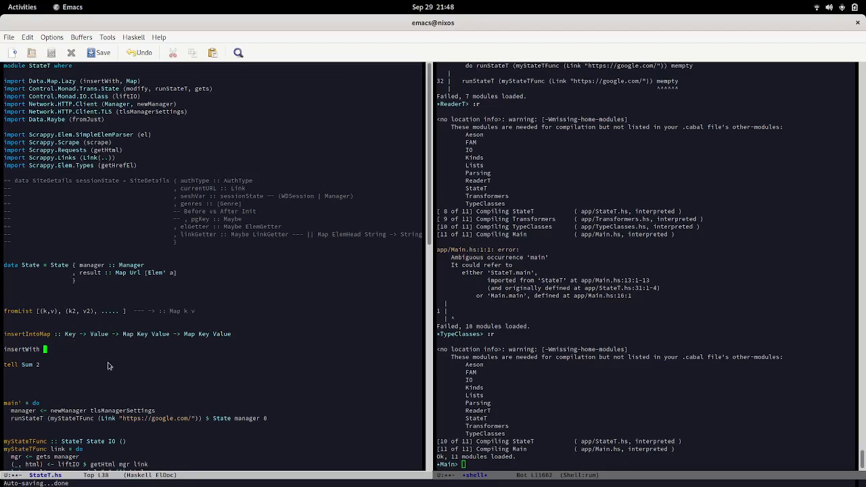
mouse_move(120, 345)
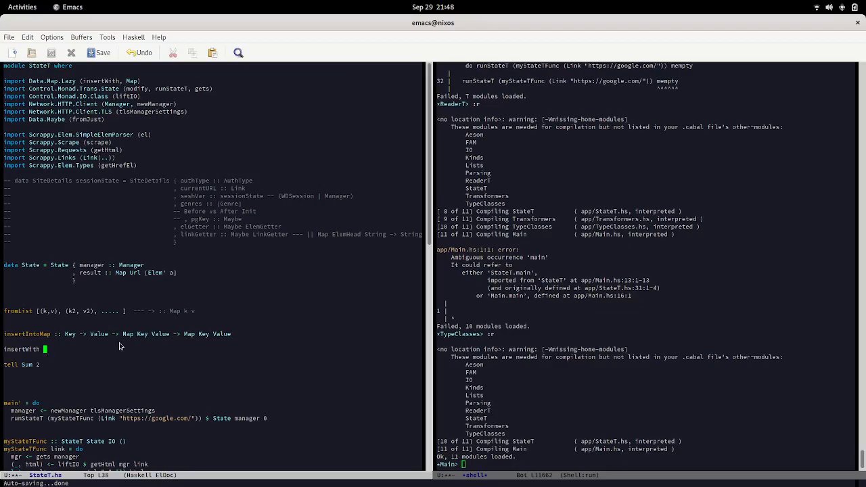
mouse_move(129, 342)
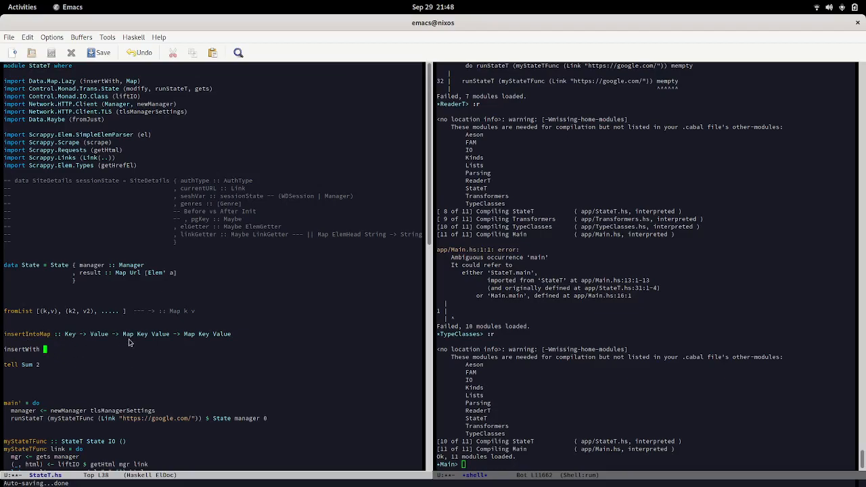
mouse_move(209, 370)
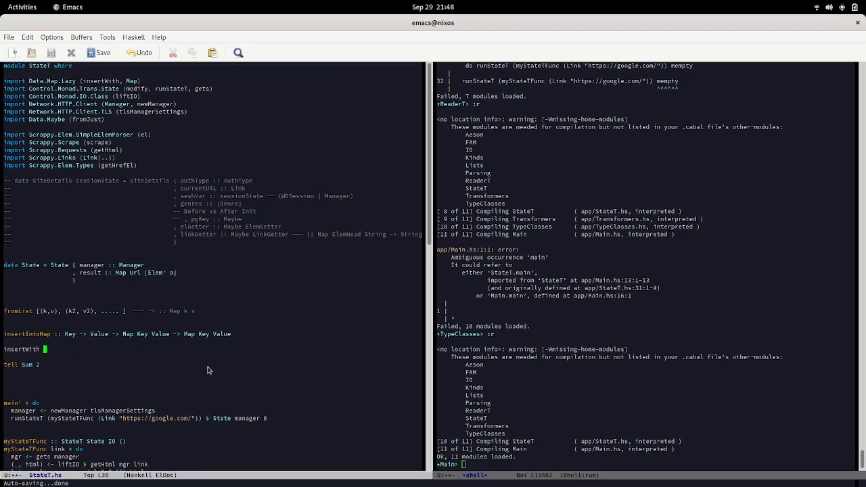
mouse_move(96, 367)
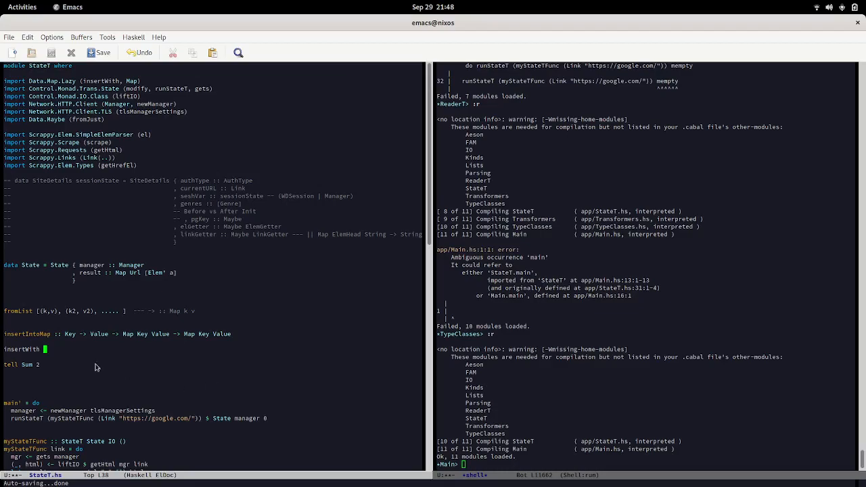
mouse_move(236, 418)
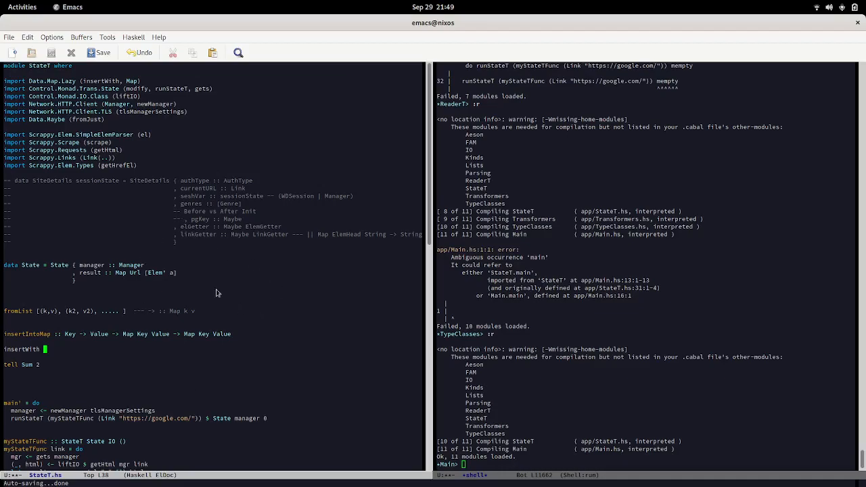
mouse_move(381, 222)
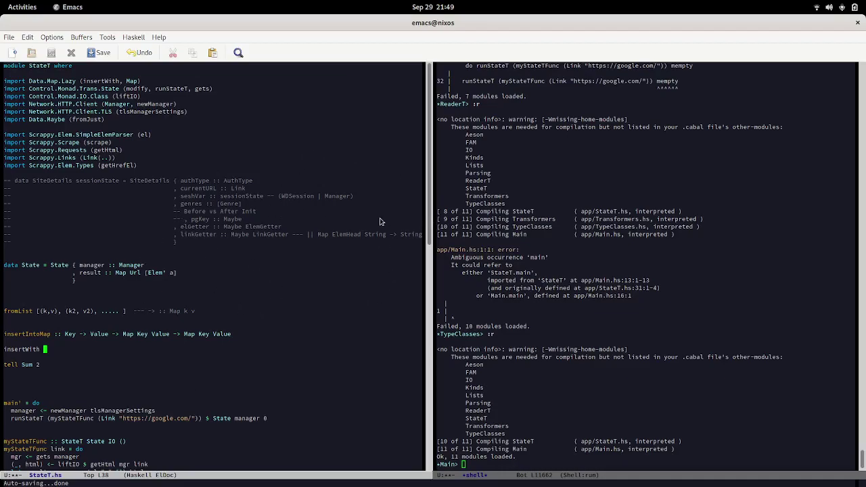
mouse_move(142, 228)
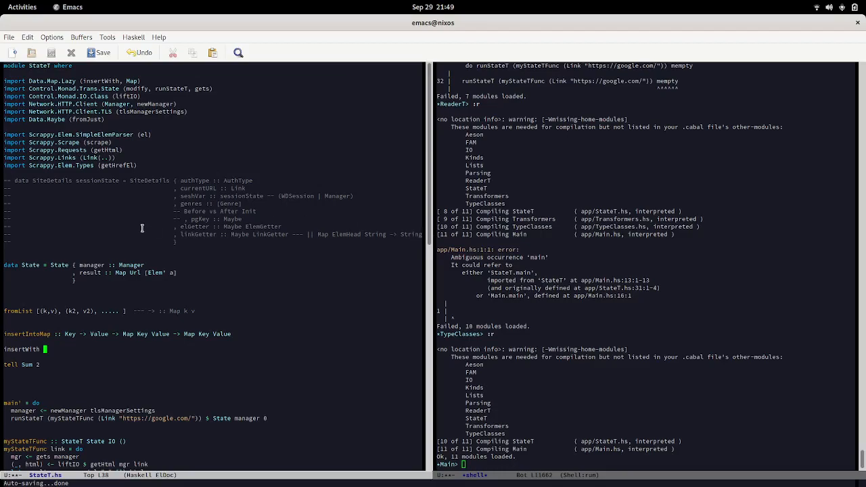
mouse_move(377, 353)
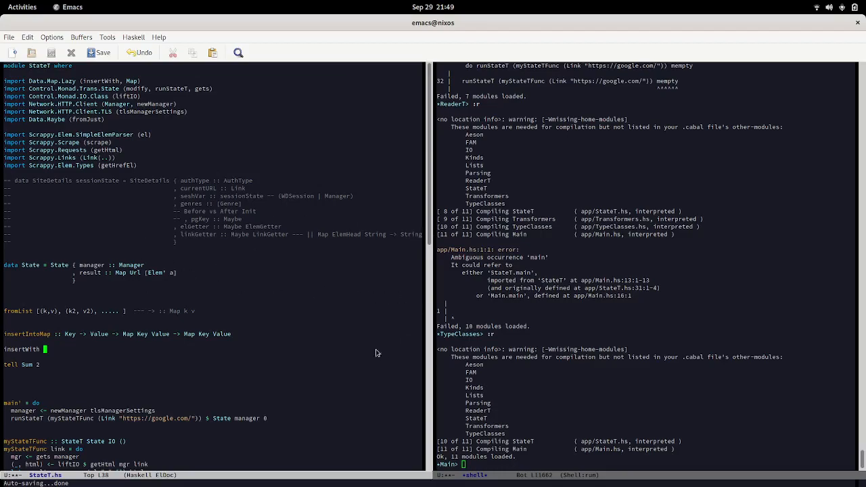
mouse_move(499, 291)
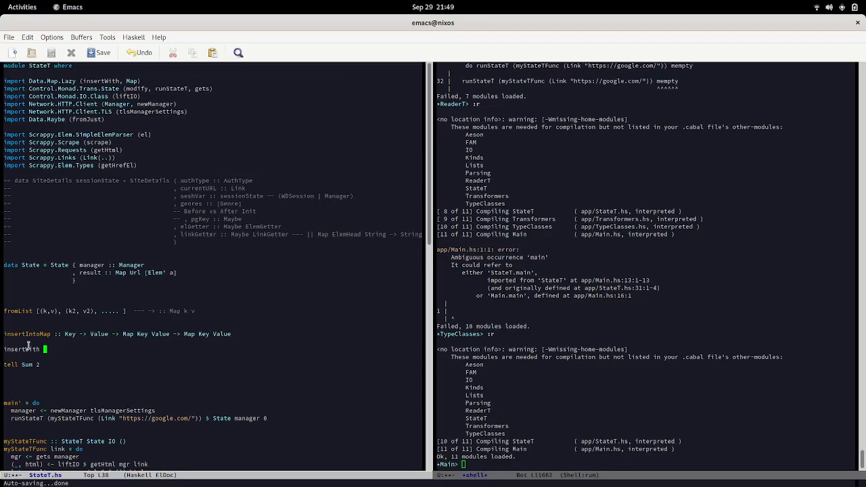
mouse_move(98, 365)
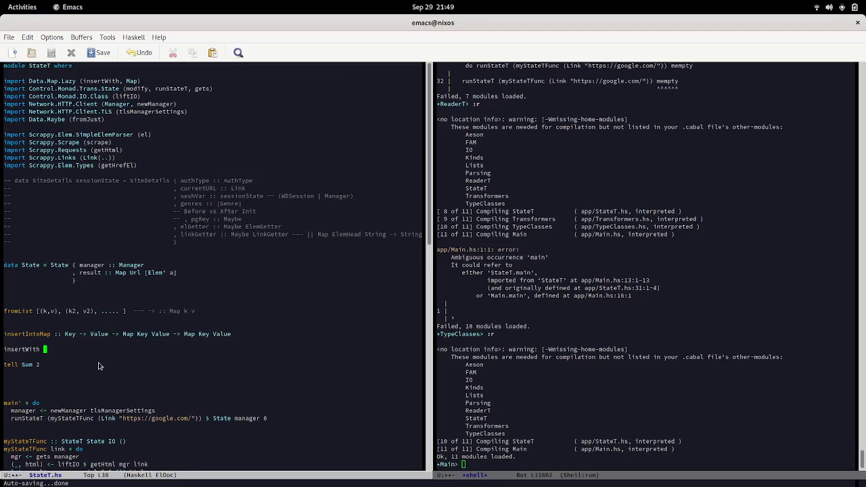
mouse_move(152, 378)
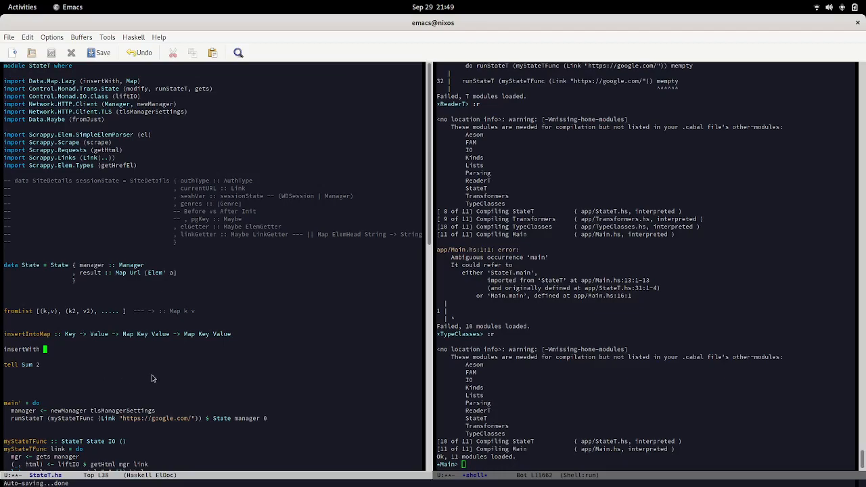
mouse_move(129, 349)
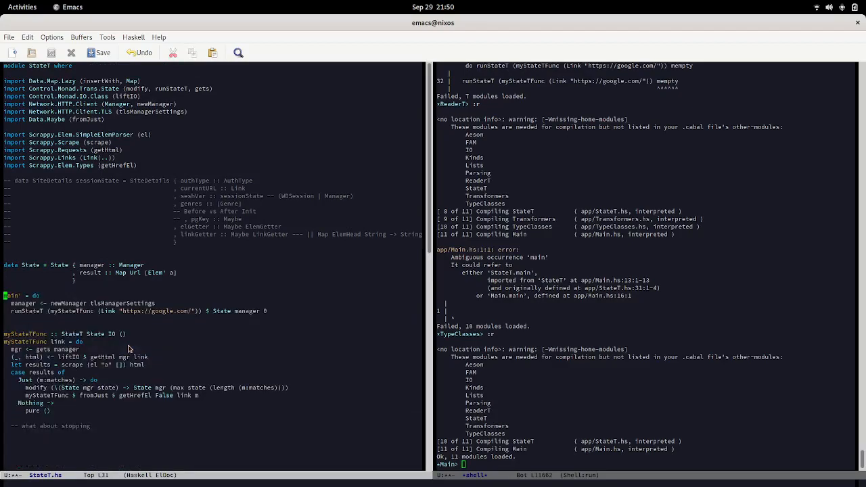
mouse_move(141, 323)
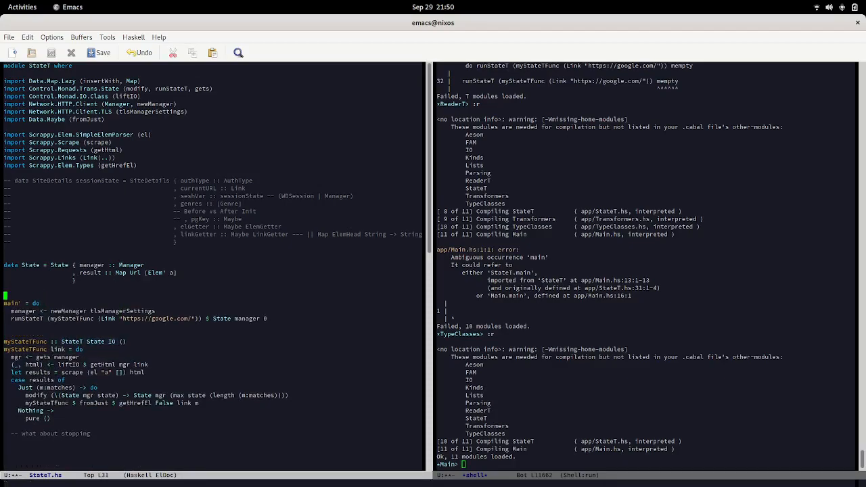
Add 'main' :: IO ()' above main' and change the result field type to Int.
click(28, 294)
text(main' :: IO ())
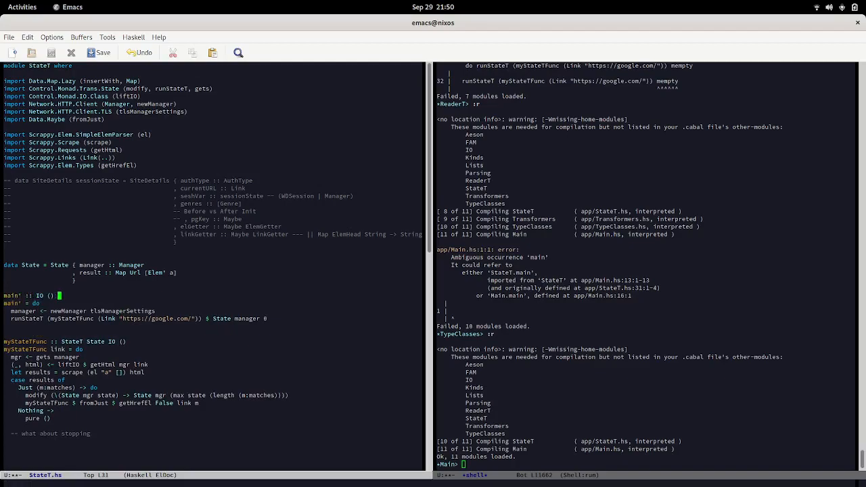
mouse_move(78, 267)
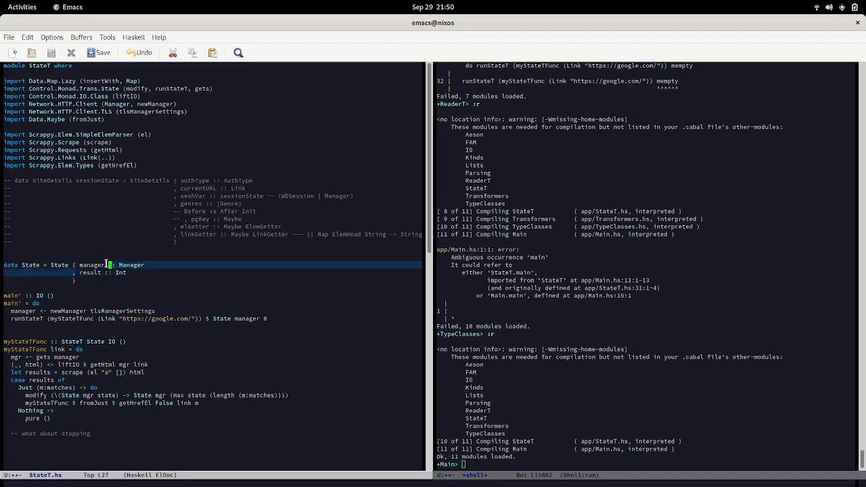
click(81, 264)
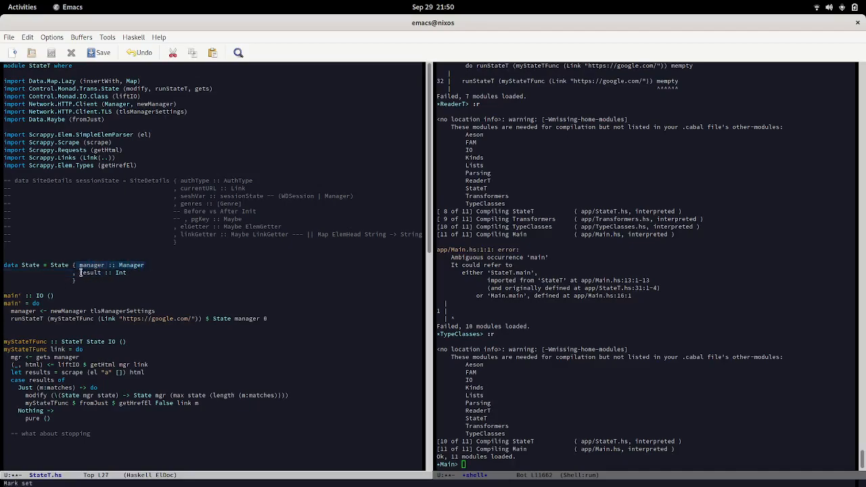
click(131, 272)
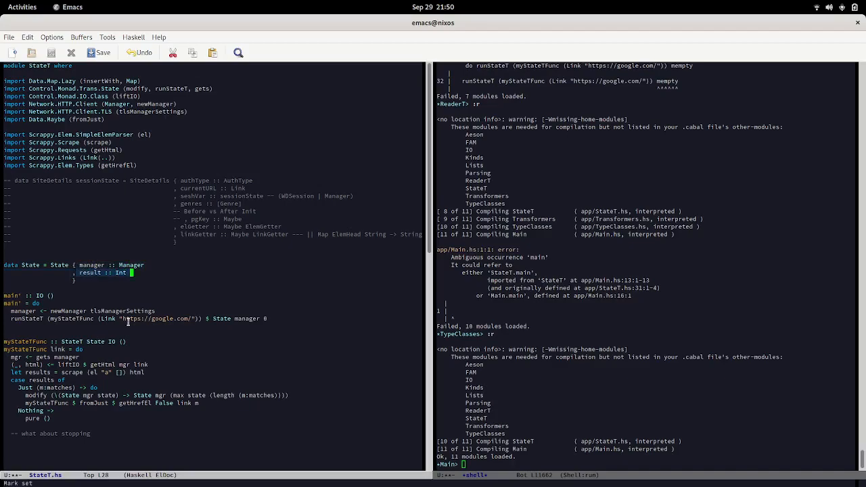
mouse_move(167, 349)
text(<a> </a>)
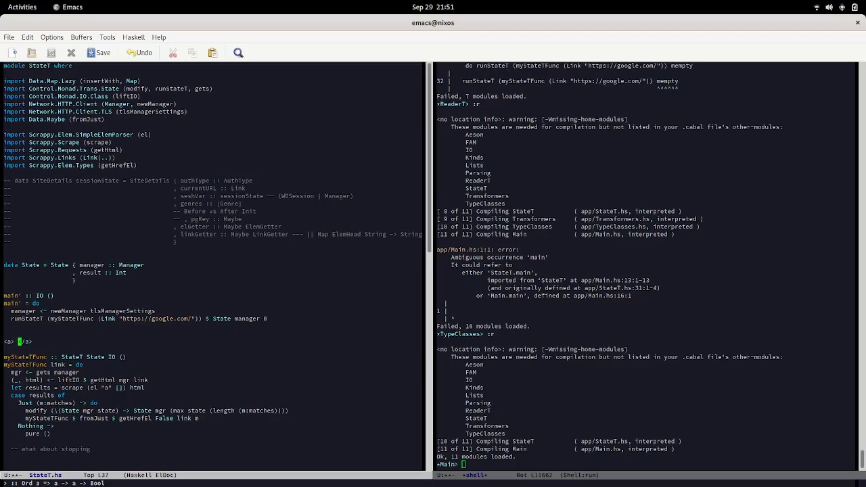
Type 'hey' below main' and delete the stray '<a> </a>' line.
text(hey)
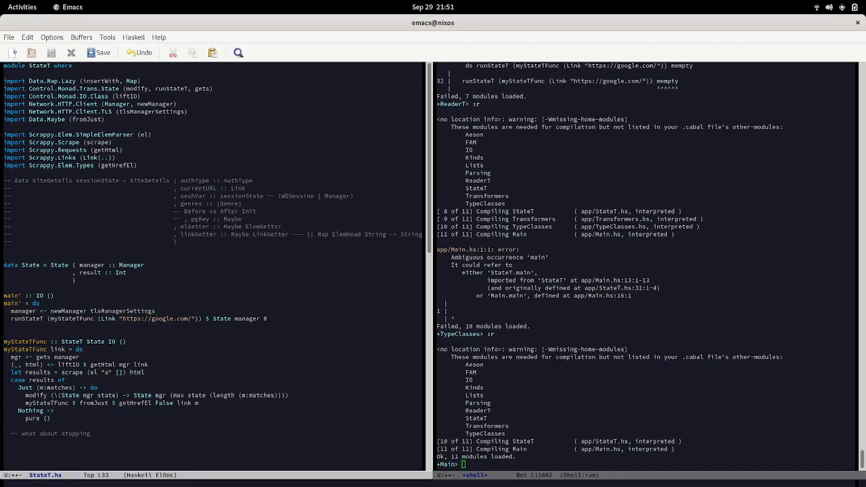
mouse_move(157, 318)
text(:t runStateT)
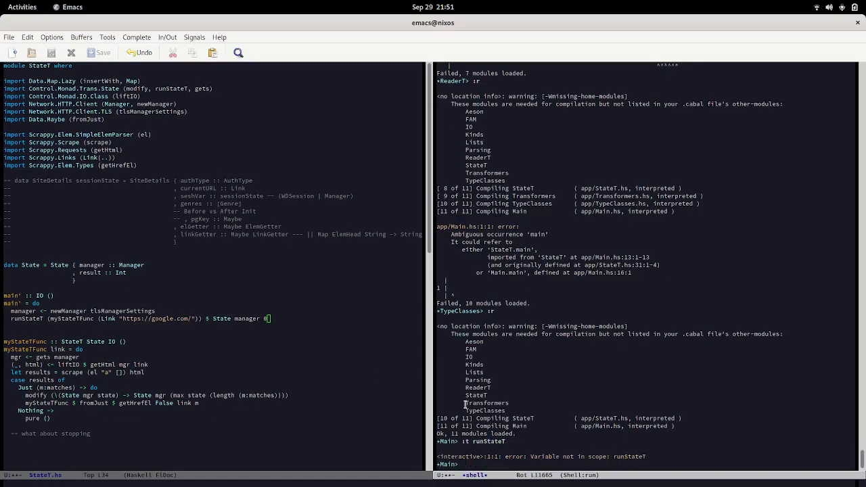
Import Control.Monad.Trans.State in GHCi so ':t runStateT' shows StateT s m a -> s -> m (a, s).
text(import Control.Monad.Trans.Class)
text(:t runStateT)
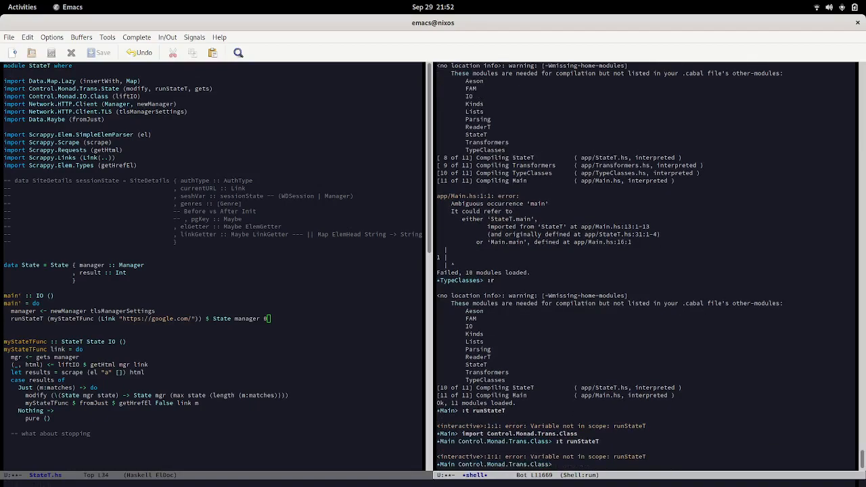
text(import Control.Monad.Trans.C)
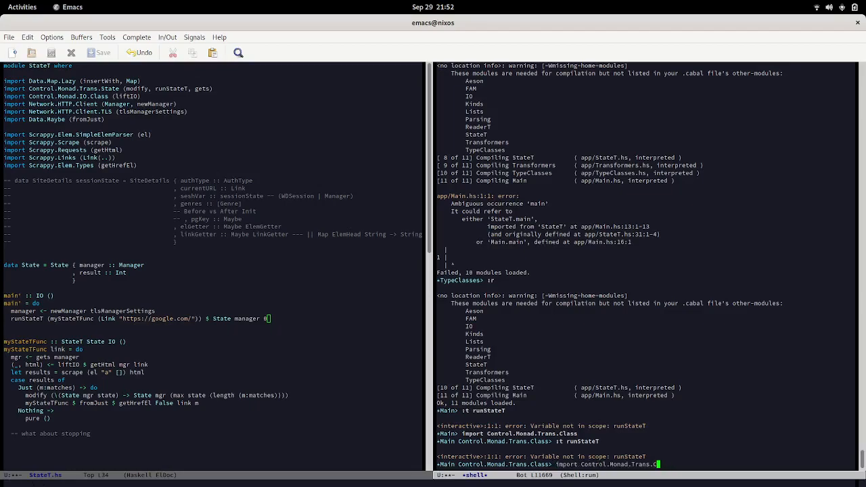
text(State)
key(Return)
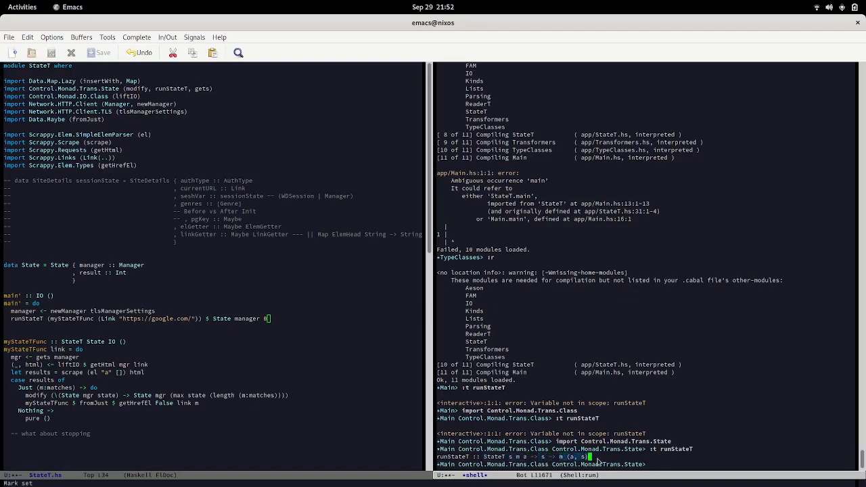
mouse_move(433, 433)
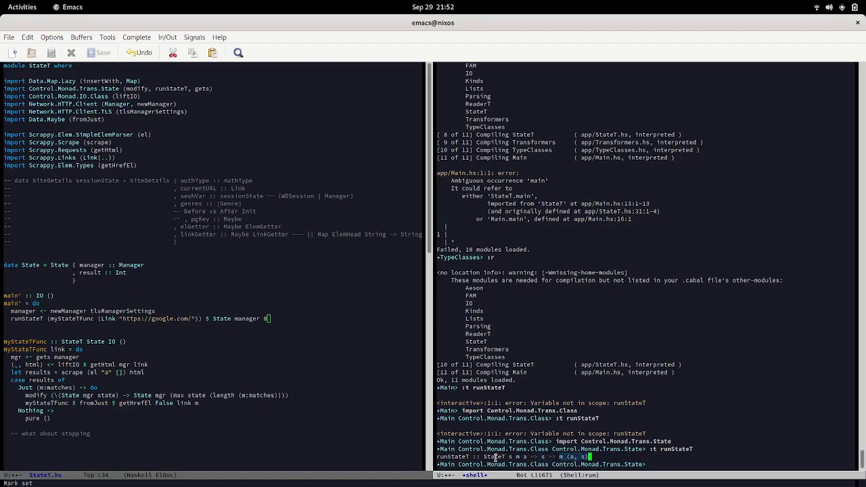
mouse_move(66, 311)
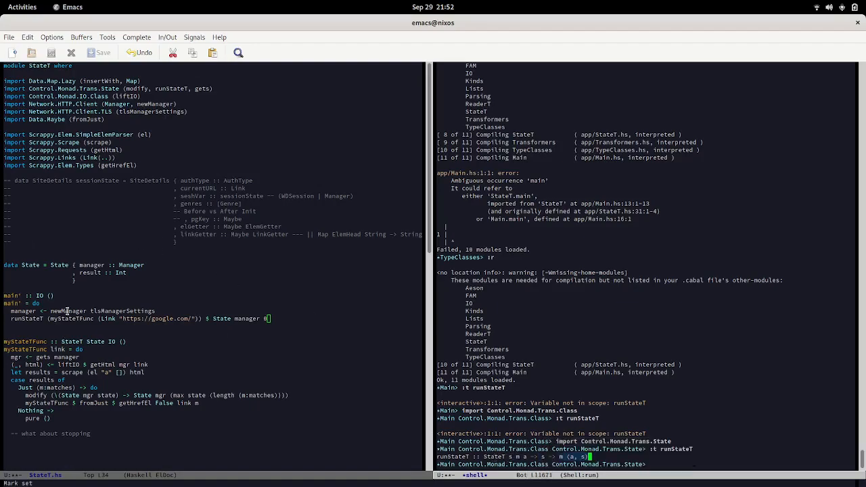
mouse_move(5, 330)
text(x :: <- )
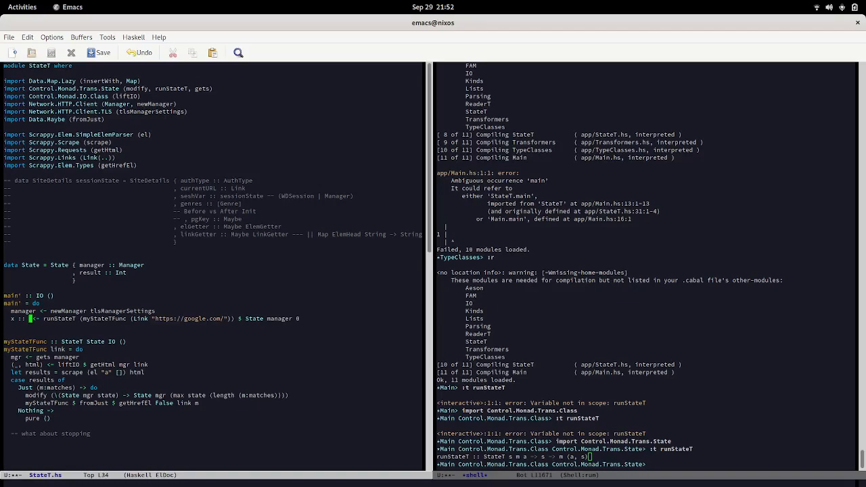
mouse_move(126, 345)
text( ((),)
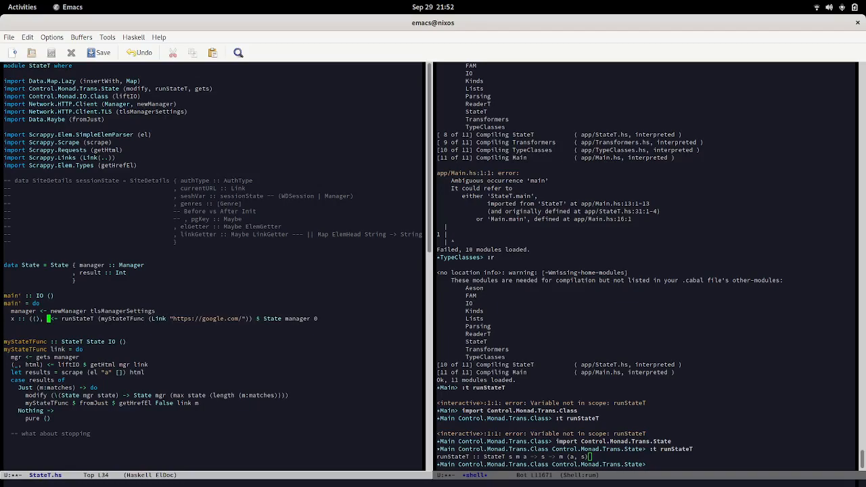
mouse_move(181, 348)
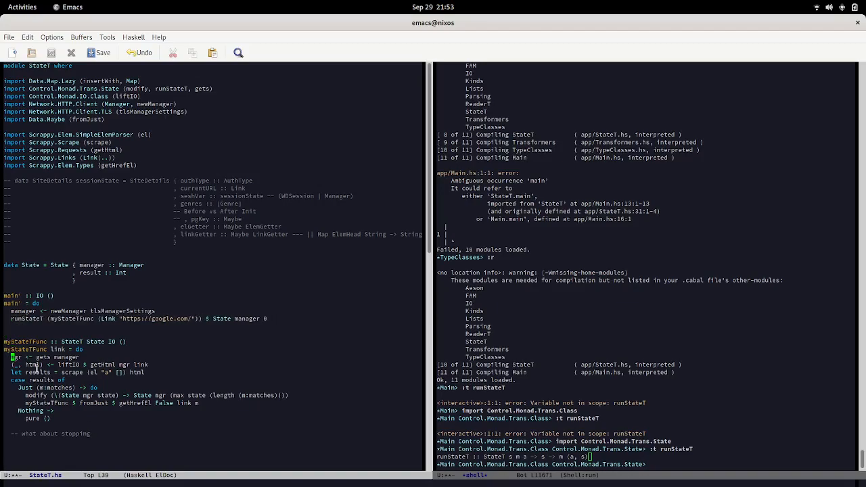
Select gets in the file and check its type with :t in GHCi.
scroll(down, 3)
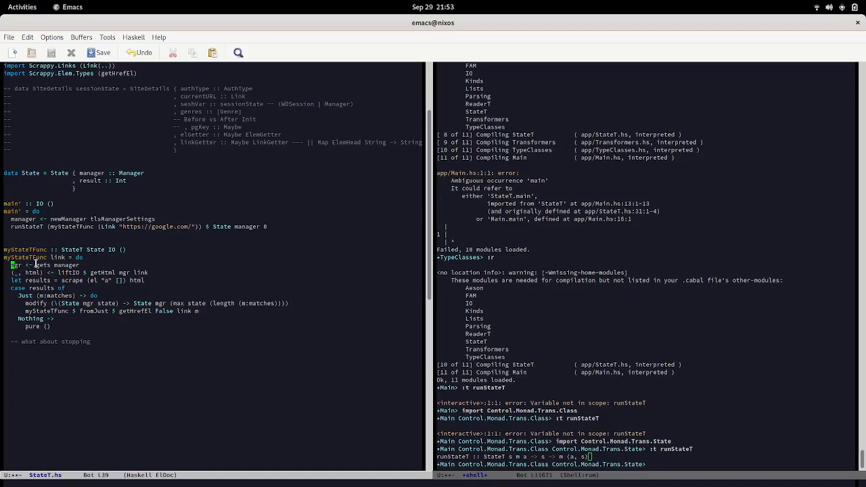
click(156, 352)
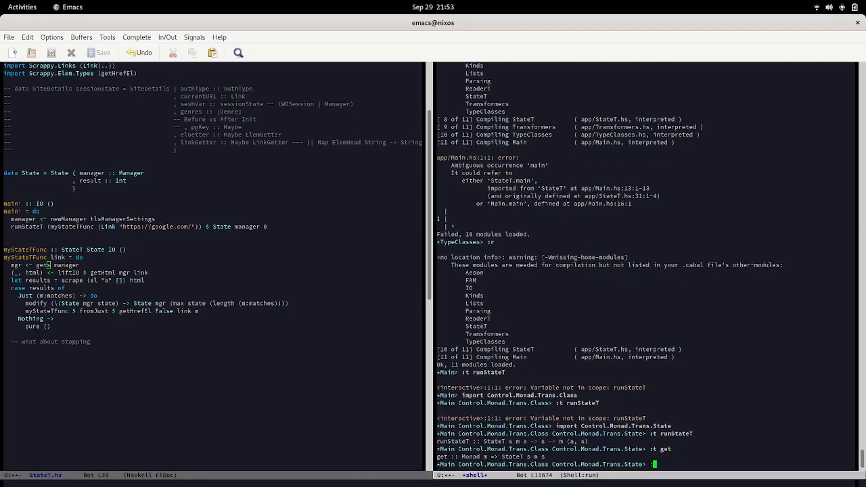
text(:t gets)
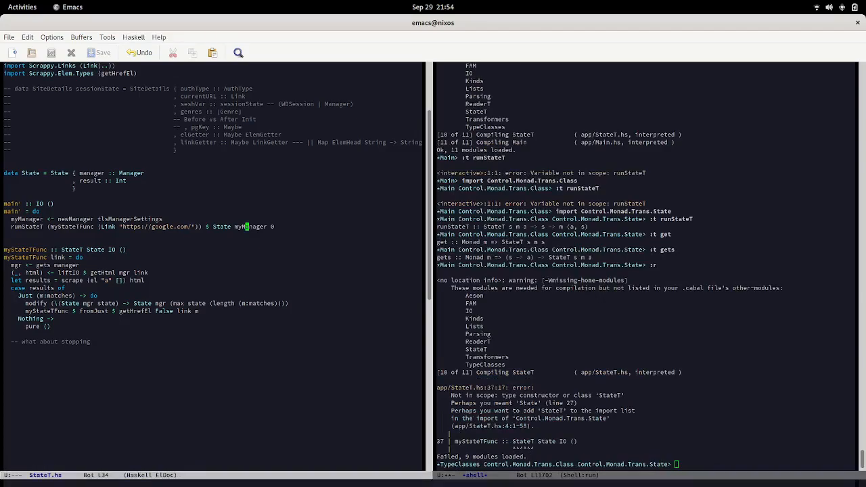
Import StateT from Control.Monad.Trans.State, reload, and start a :t getHrefEl query in GHCi.
scroll(up, 3)
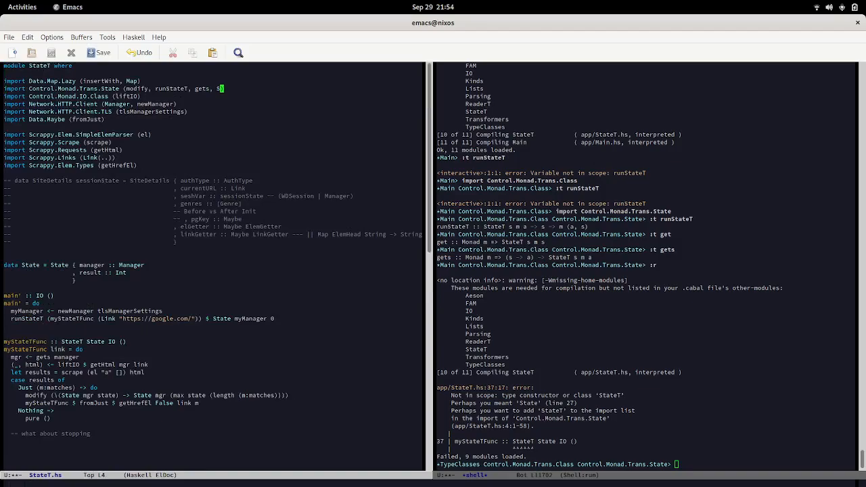
text(StateT))
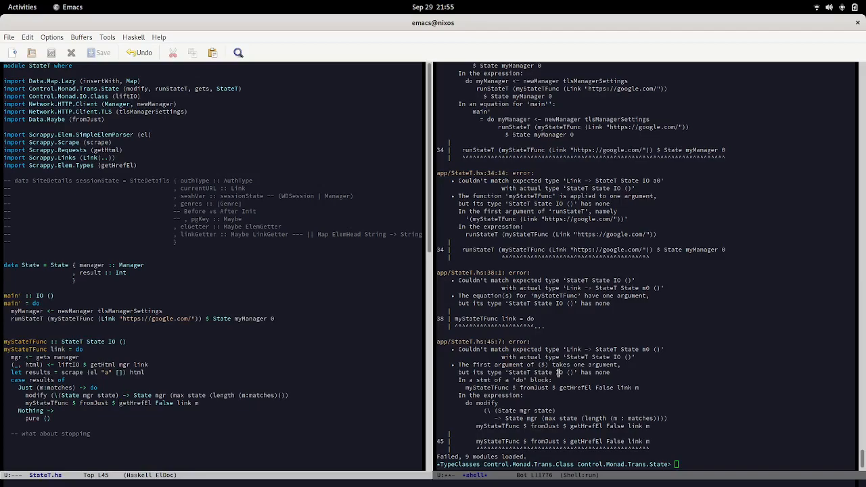
text(:t gethr)
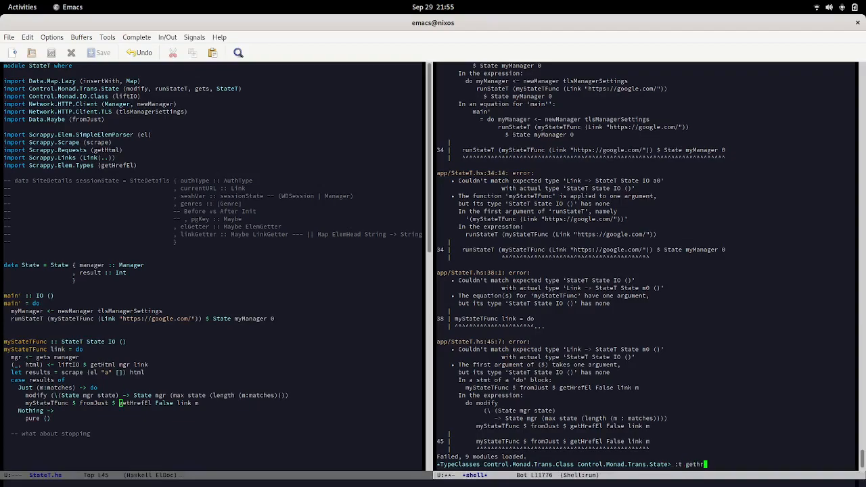
key(Return)
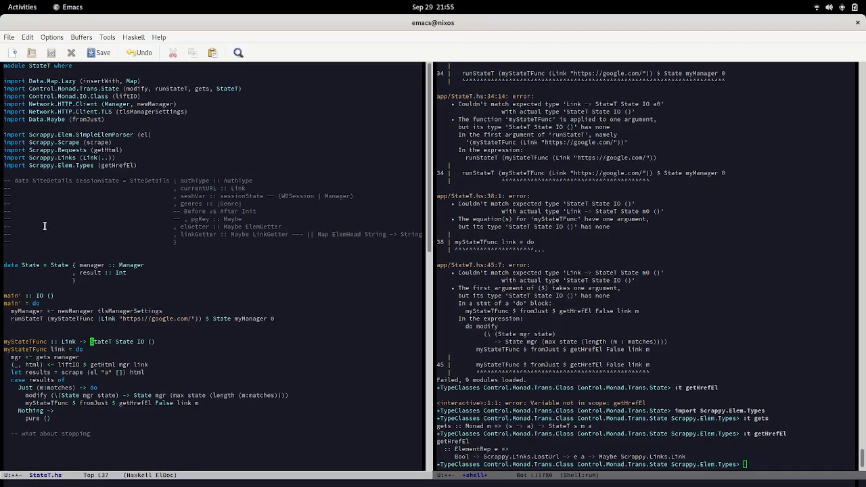
mouse_move(188, 337)
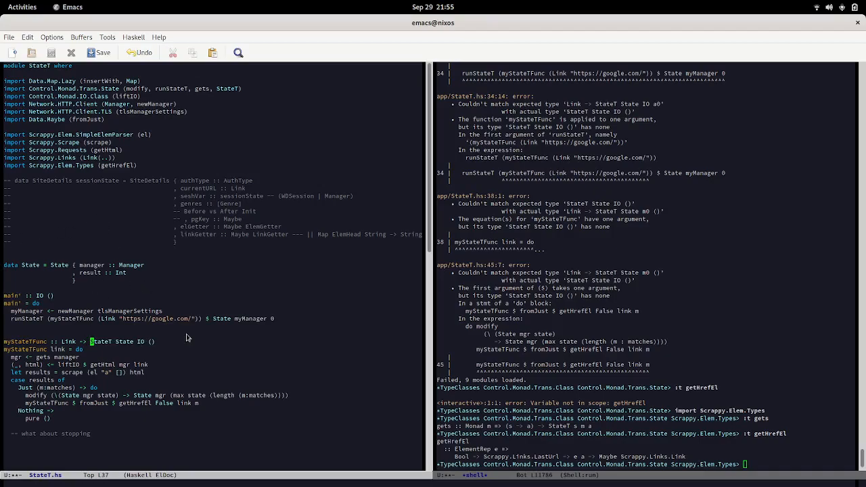
Return to StateT.hs and change myStateTFunc's signature to Link -> StateT State IO ().
click(102, 319)
text(:t)
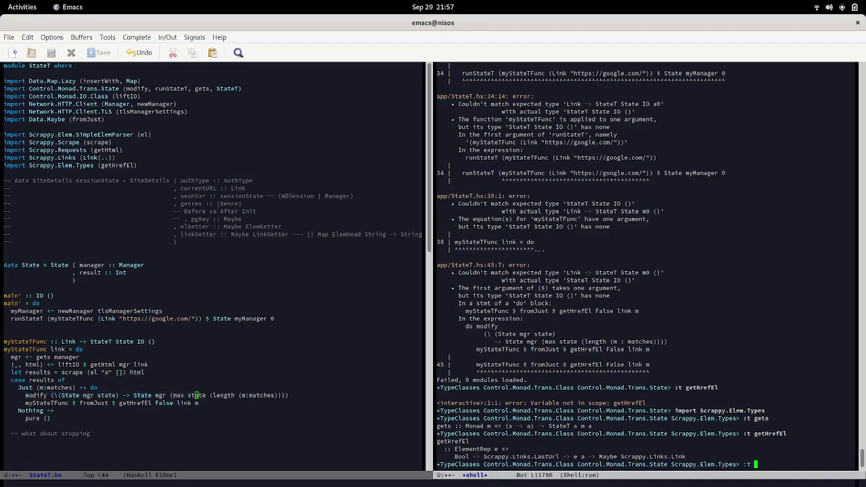
Query modify in GHCi, getting Monad m => (s -> s) -> StateT s m ().
text(modify)
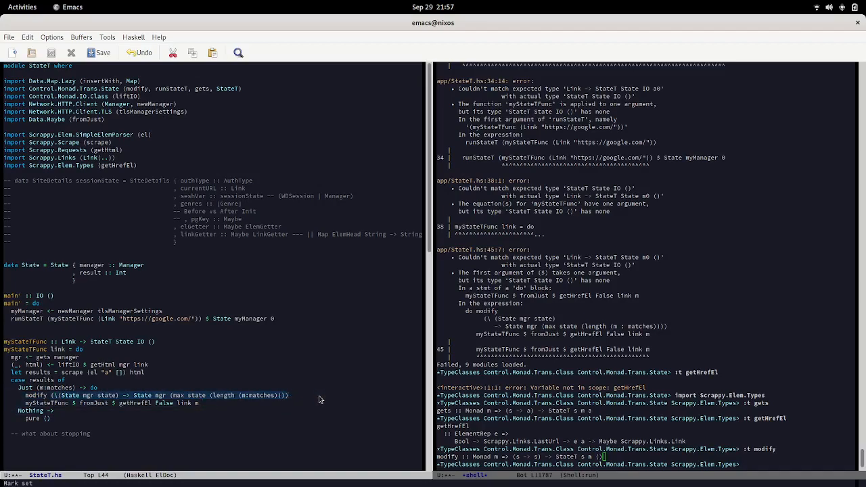
mouse_move(225, 382)
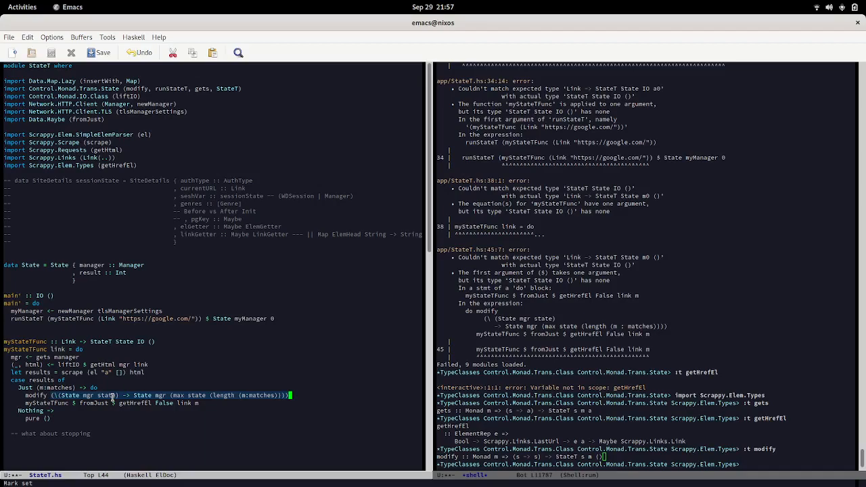
mouse_move(180, 435)
text(h)
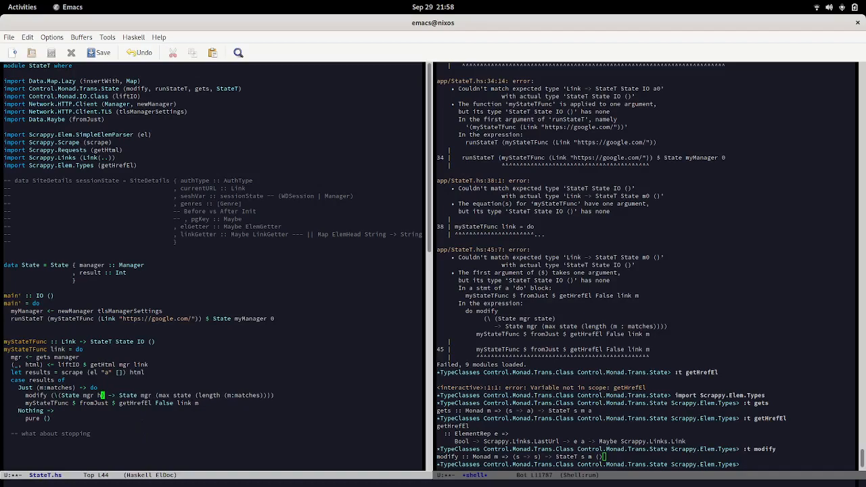
text(ighest)
click(590, 464)
text(:t max)
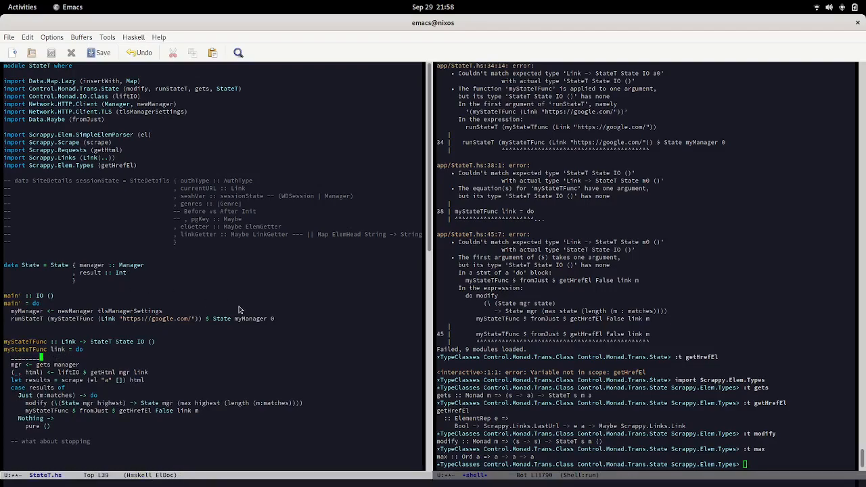
mouse_move(275, 324)
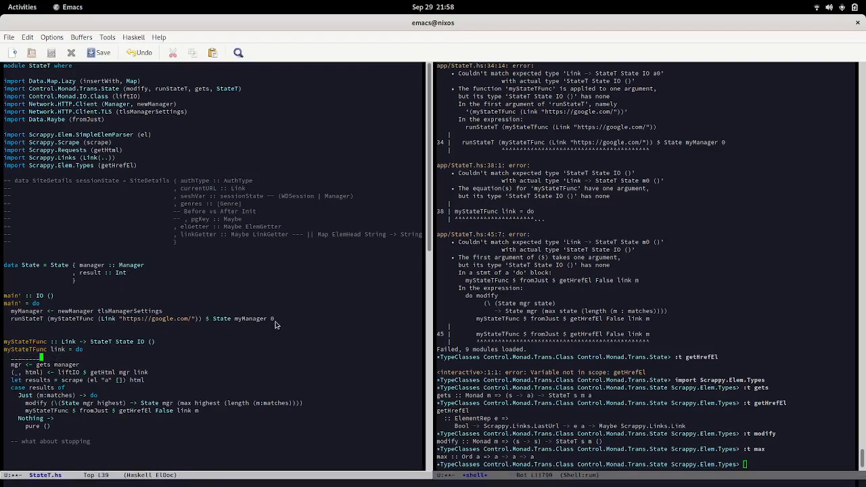
mouse_move(125, 451)
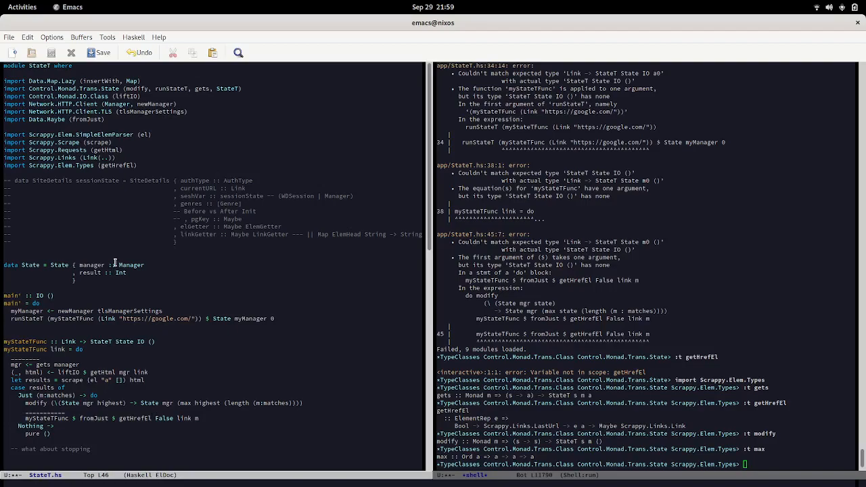
Select State's result field and scroll StateT.hs down to myStateTFunc's modify call.
click(108, 273)
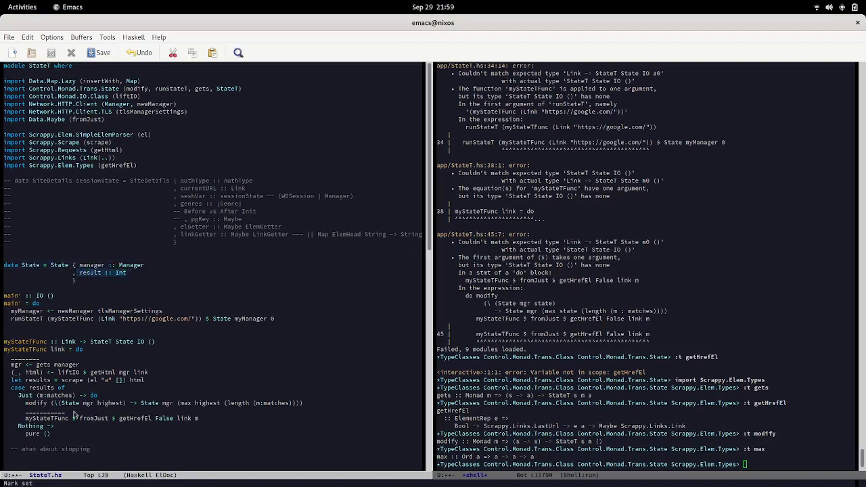
mouse_move(239, 408)
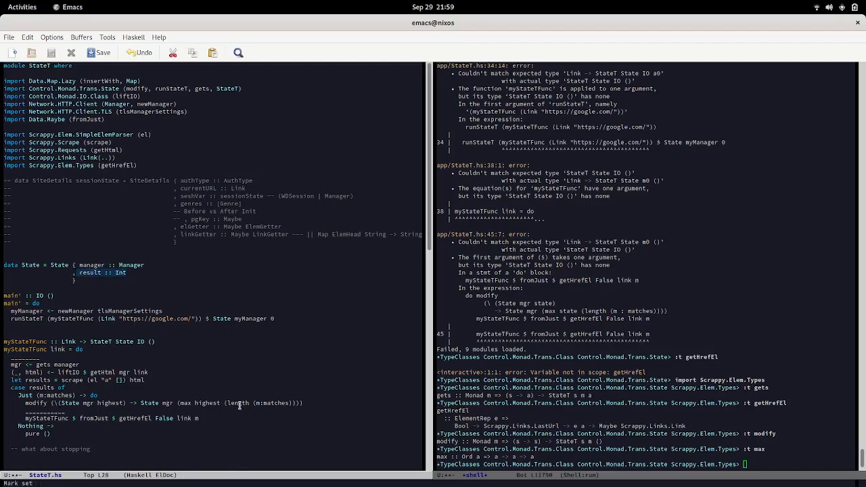
mouse_move(217, 415)
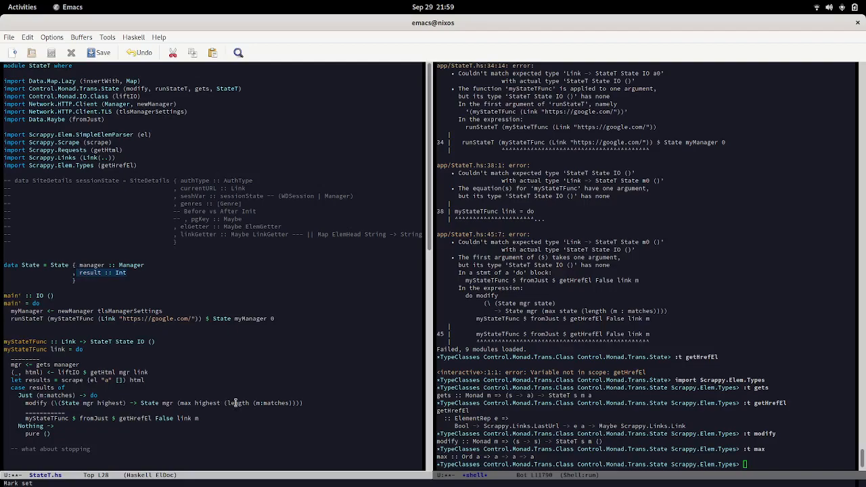
mouse_move(271, 400)
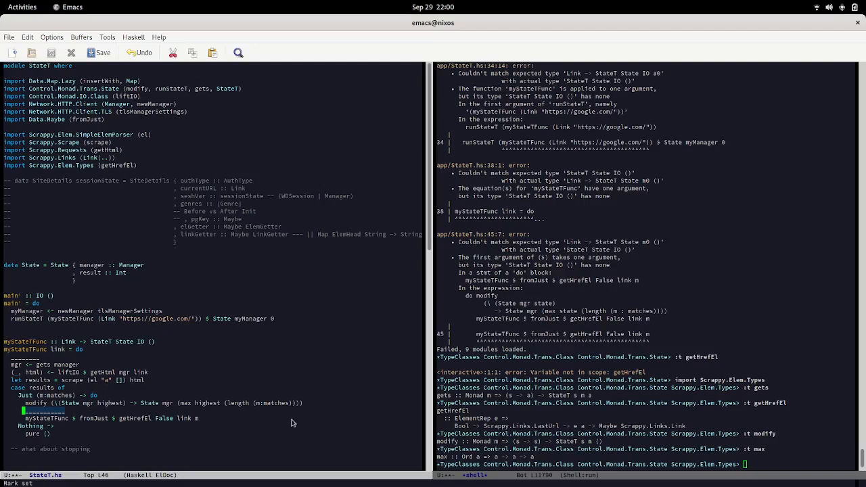
scroll(down, 3)
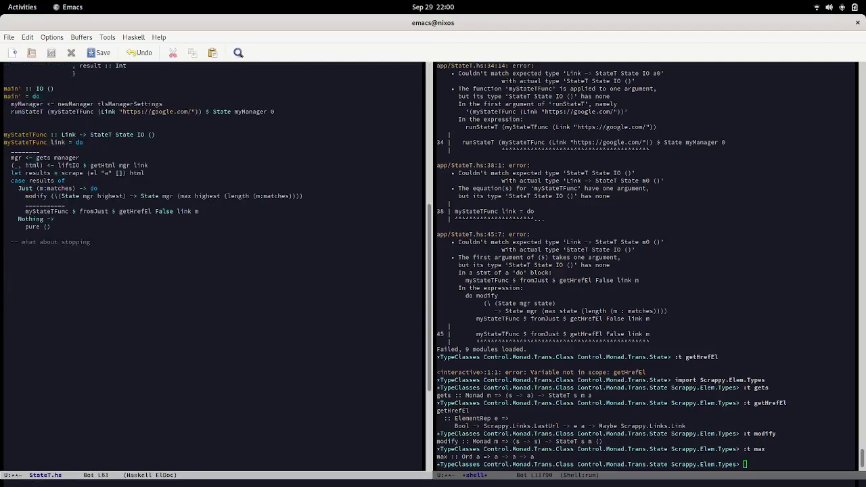
Write the inner pseudocode: if someCondition: xs.pop(), else: pass.
text(if soe)
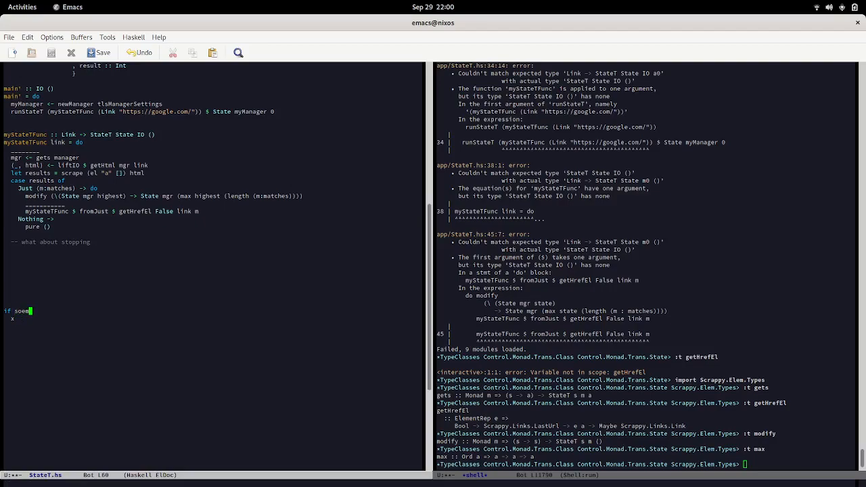
text(meCo)
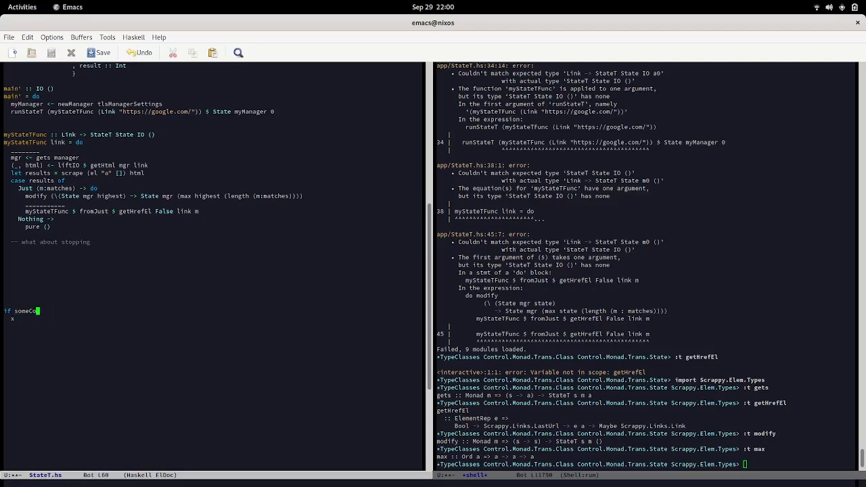
text(nd)
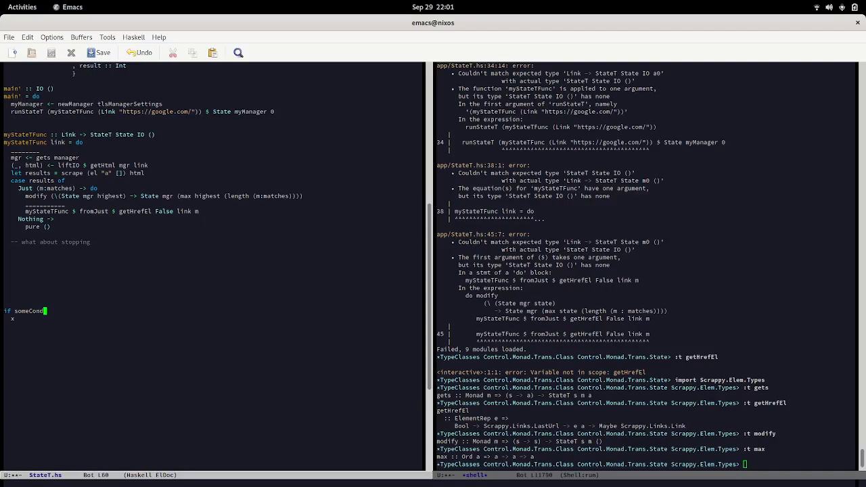
text(ition:)
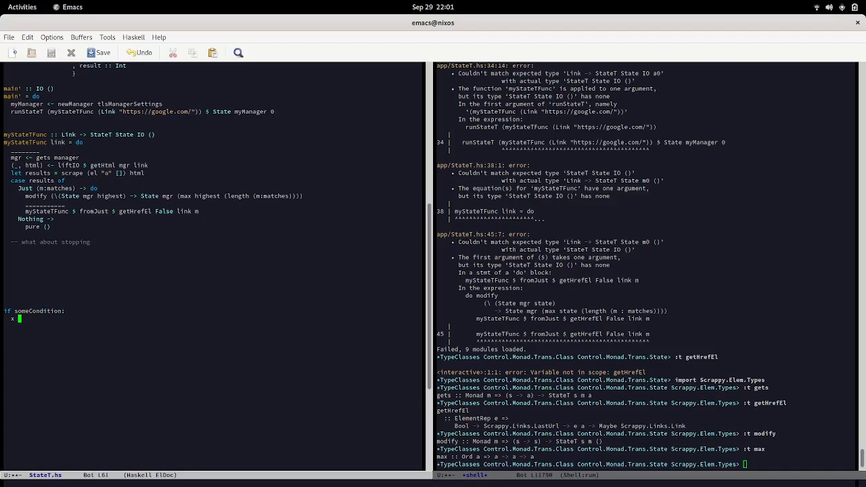
text(s.)
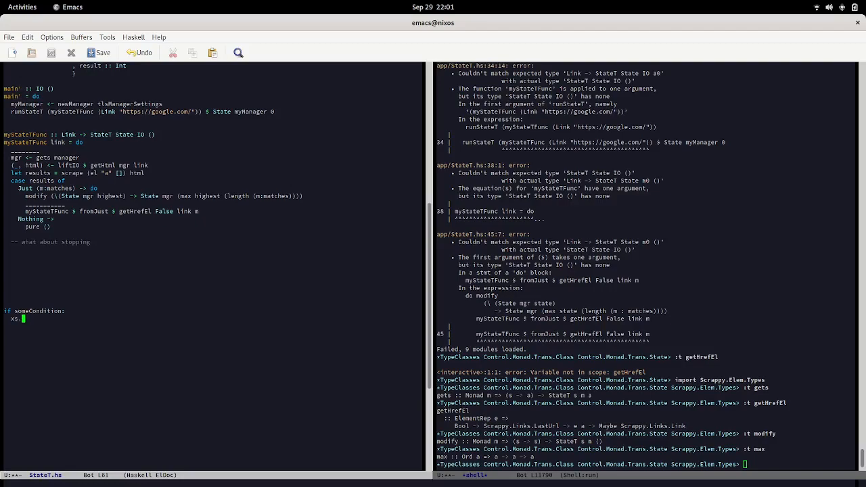
text(pop()
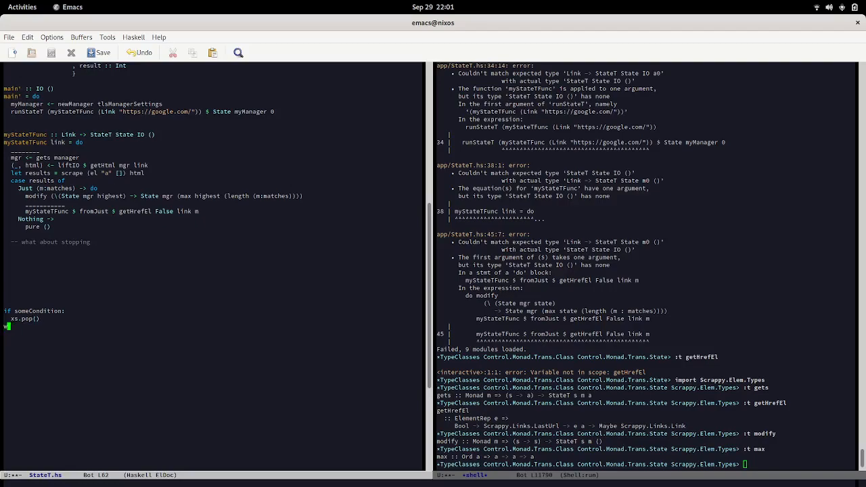
text(else)
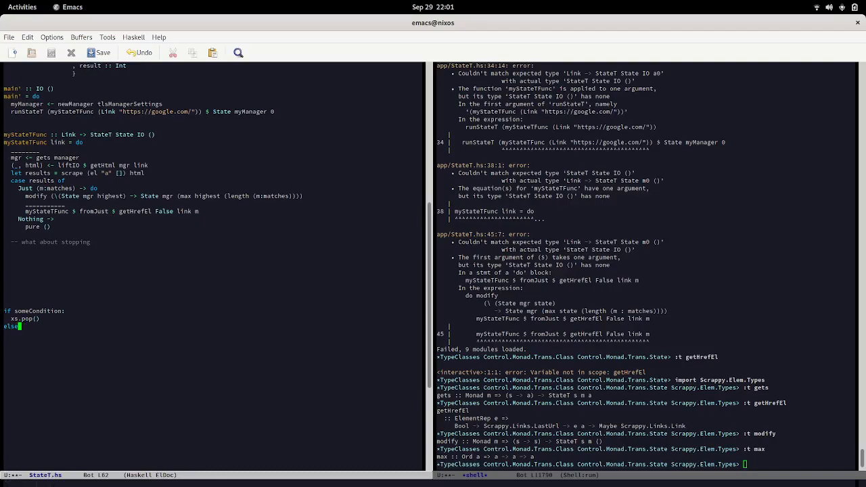
key(Return)
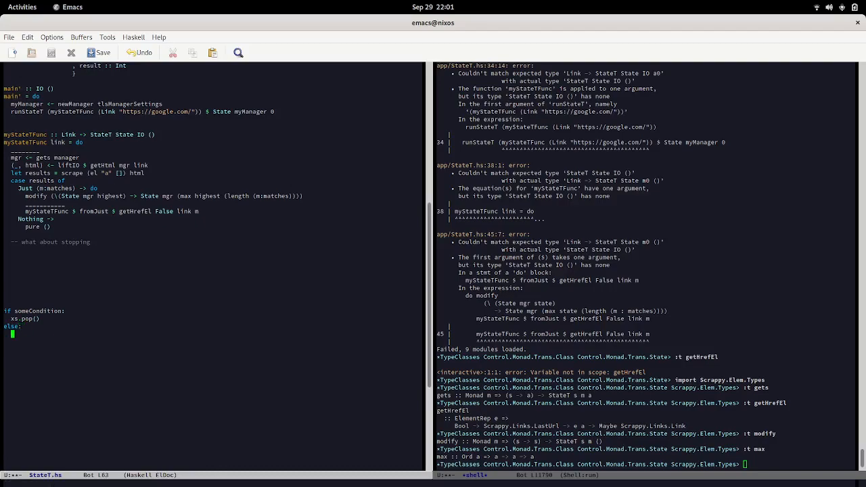
text(pass)
click(211, 295)
text(if o)
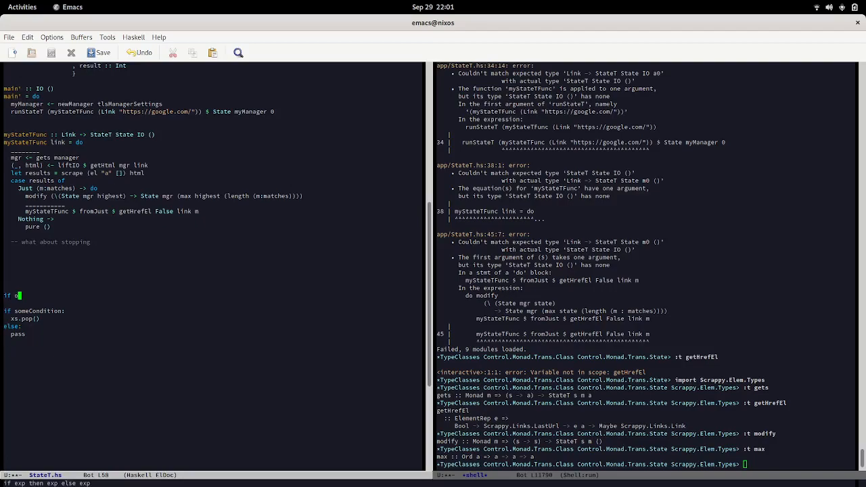
Add the outer 'if someOtherCondition:' with an else branch calling xs.pop().
text(someOtherCond)
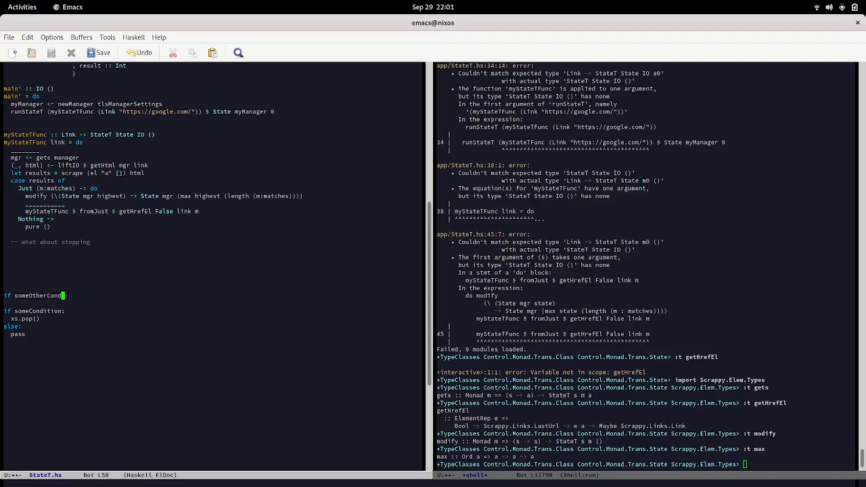
text(ition:)
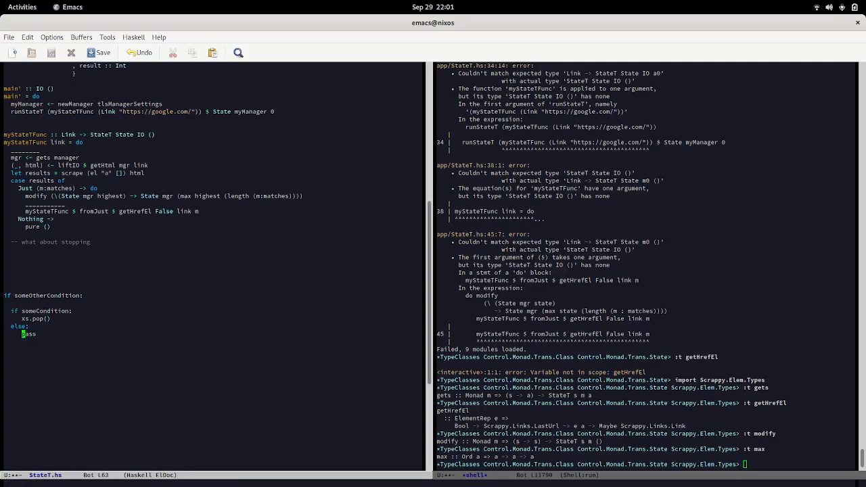
key(Return)
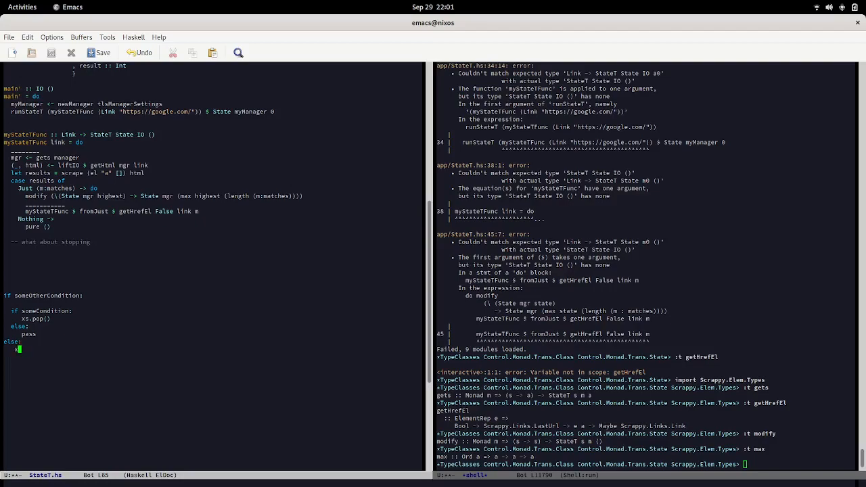
text(xs.pop())
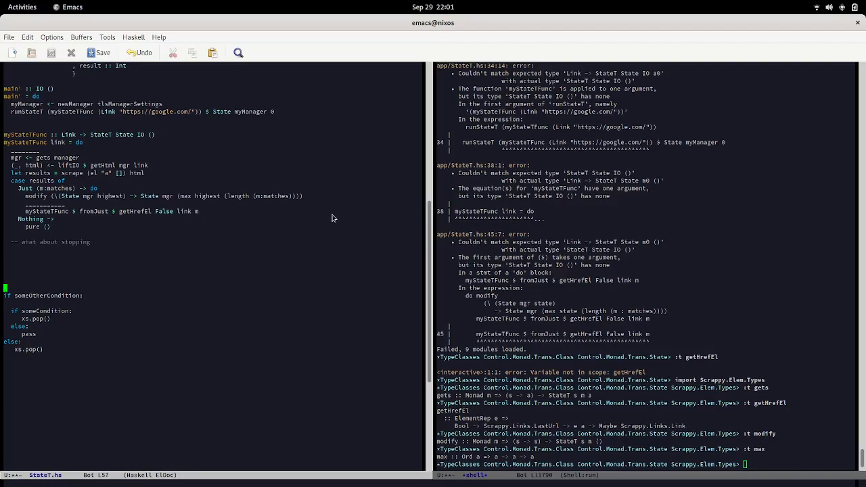
Add a 'while True:' header above the if statement and indent the nested block.
text(whiel)
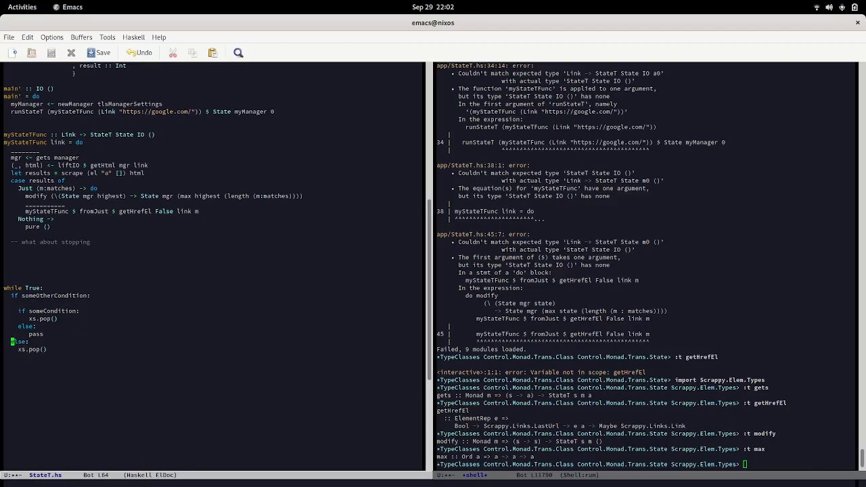
mouse_move(205, 205)
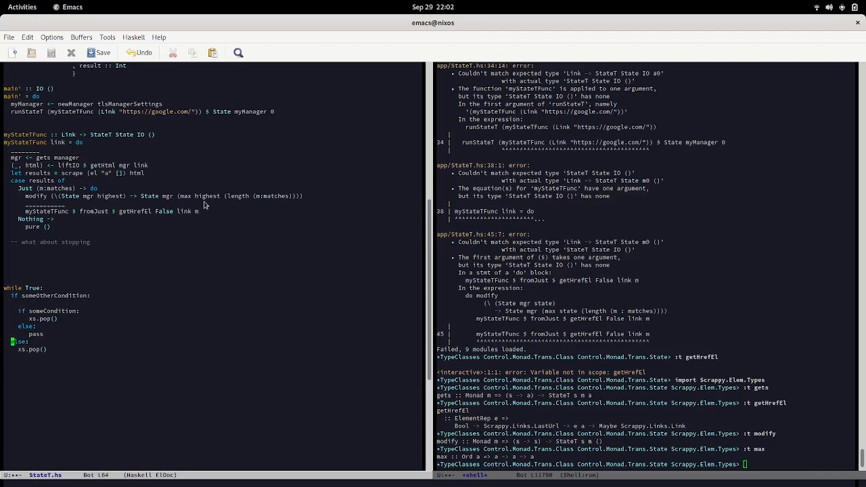
mouse_move(49, 333)
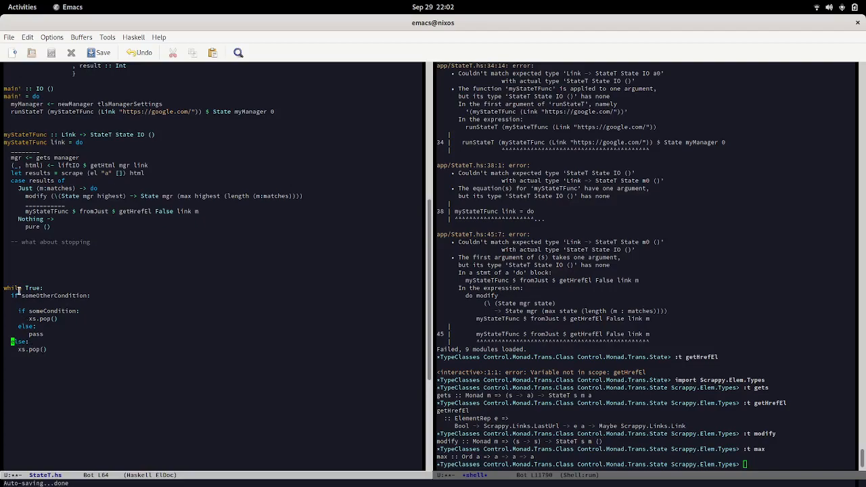
mouse_move(12, 318)
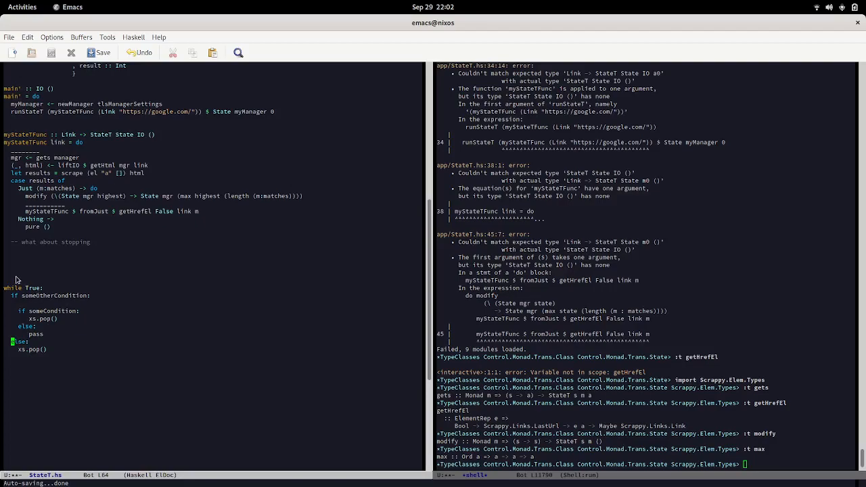
mouse_move(22, 272)
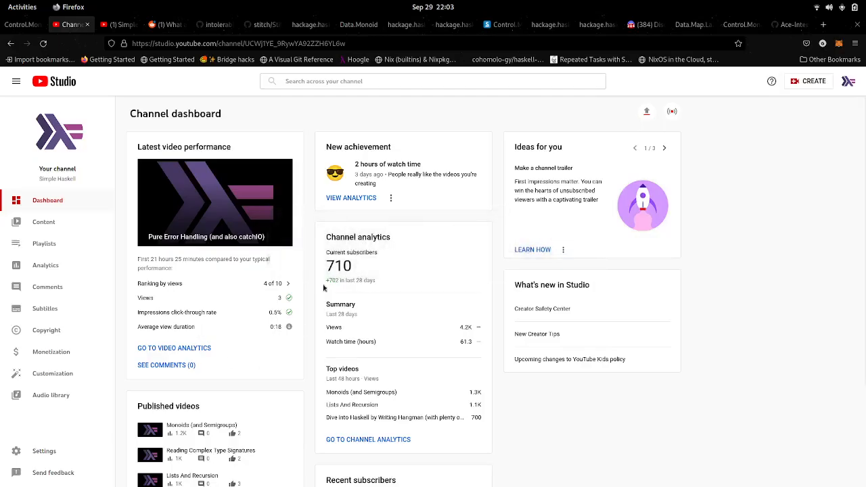
Switch to the Control.Monad.Trans.State.Lazy docs tab and scroll to State operations.
click(687, 24)
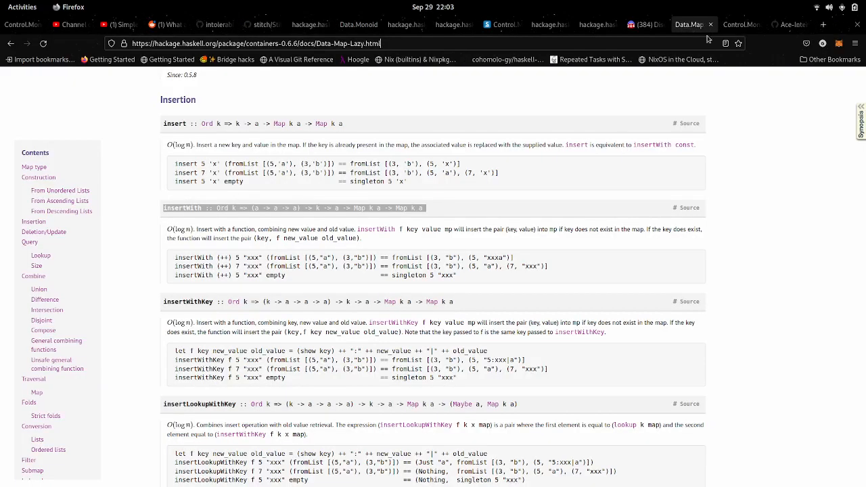
click(784, 25)
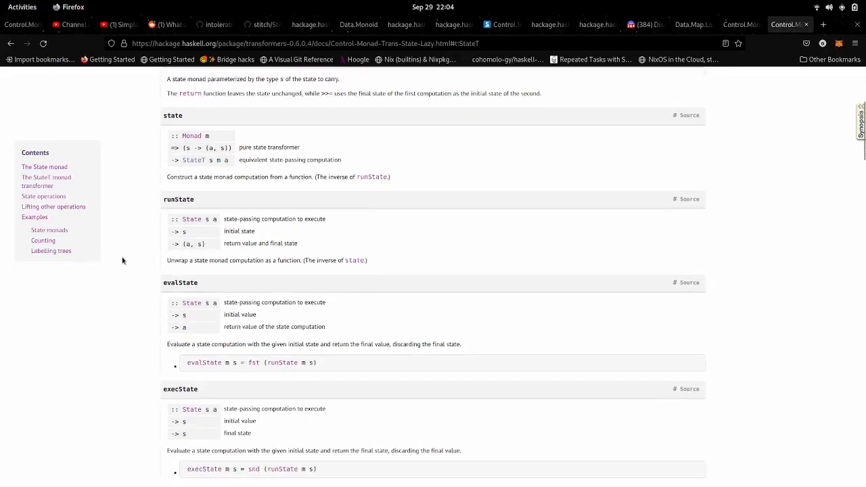
scroll(down, 3)
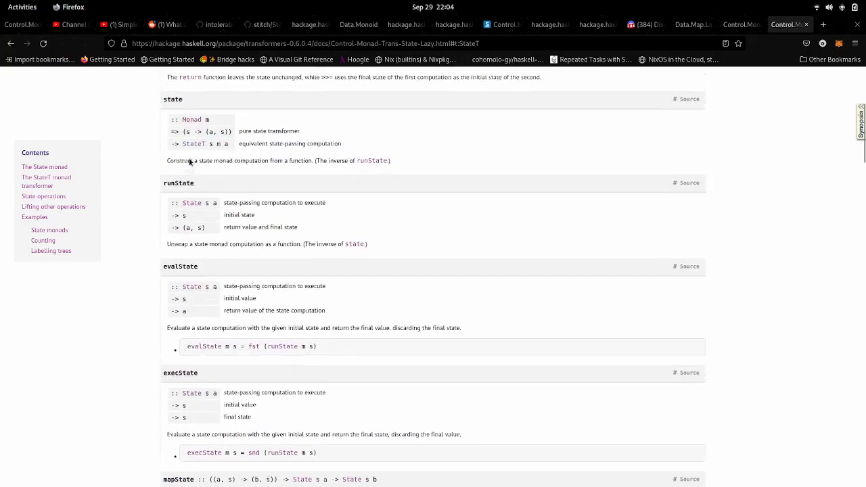
mouse_move(148, 289)
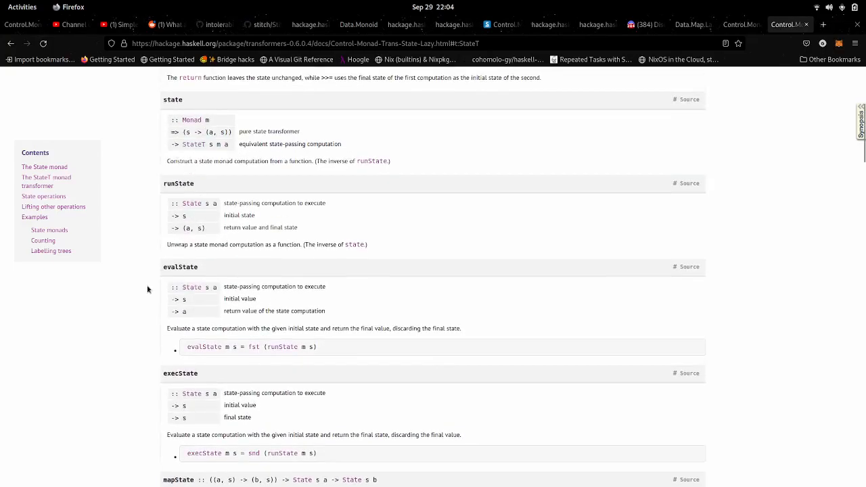
scroll(down, 3)
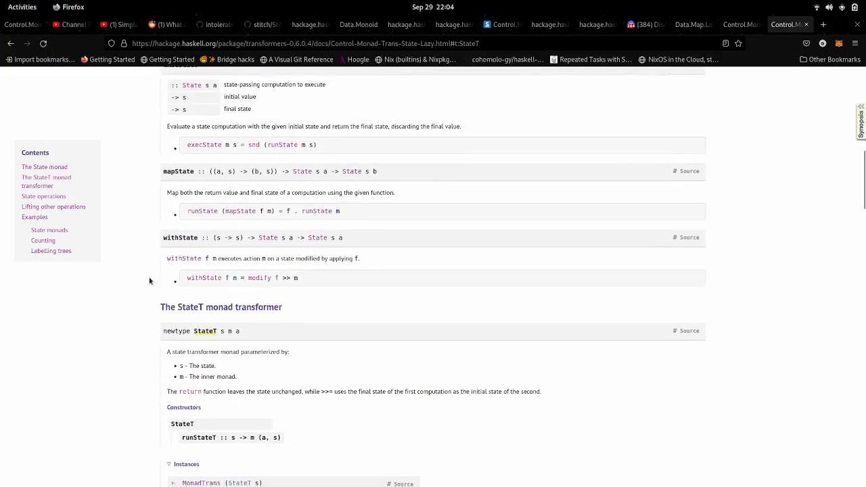
scroll(down, 3)
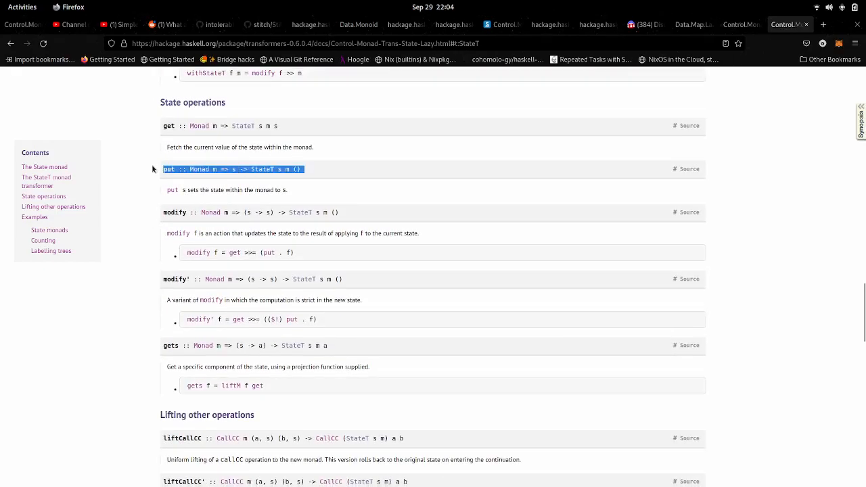
scroll(down, 3)
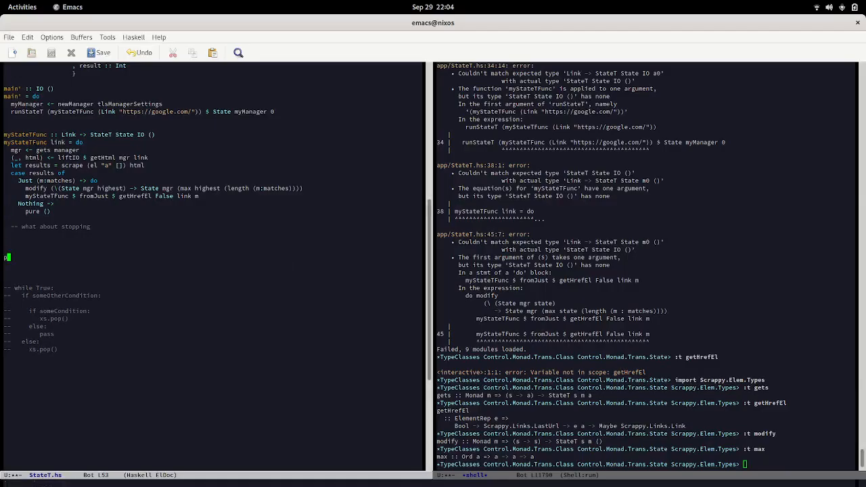
Type the scratch note 'put == modify (\s1 ->' above the commented pseudocode.
text(ut == modify)
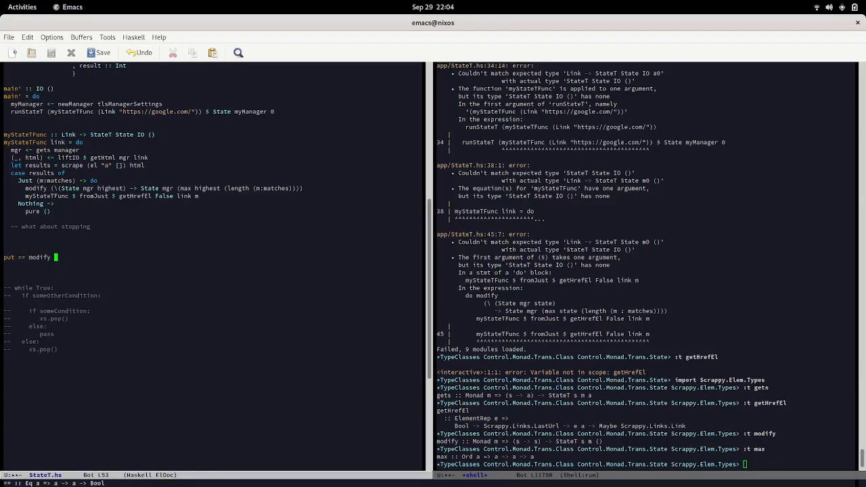
text((\)
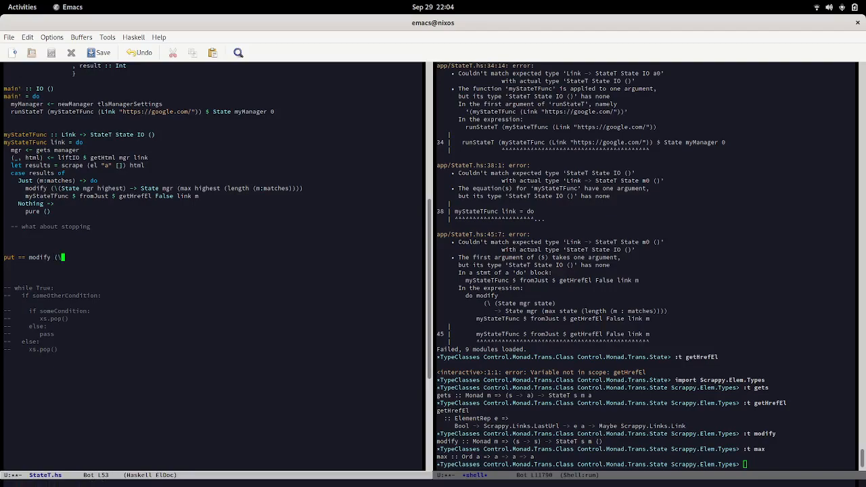
text(s1 ->)
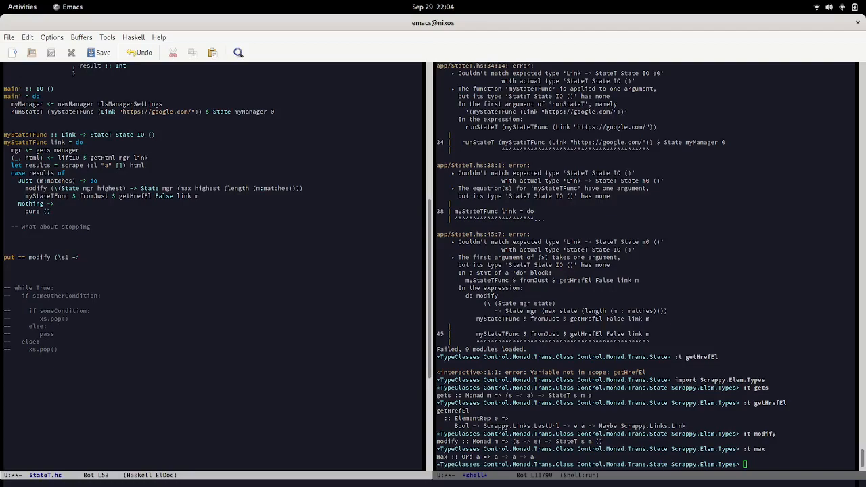
text($3)
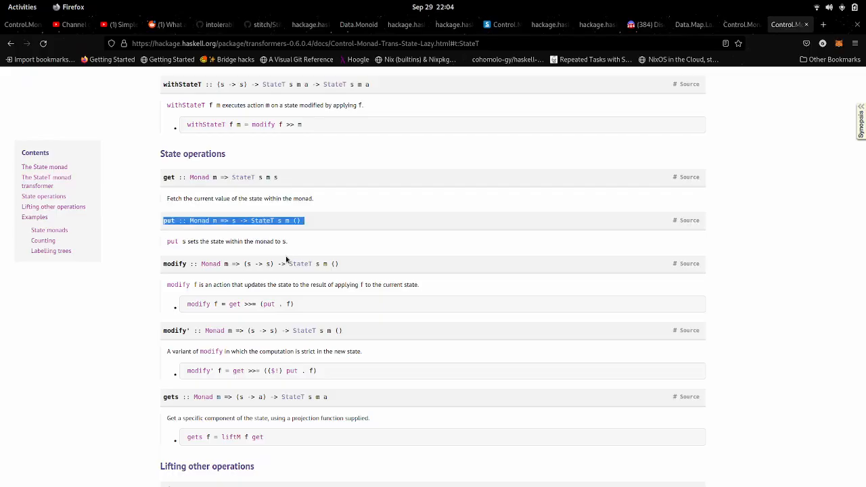
mouse_move(311, 228)
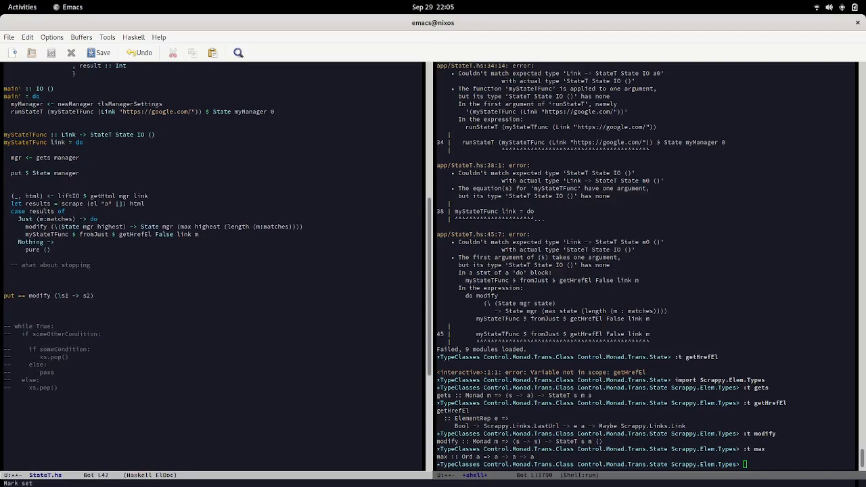
Complete 'put $ State manager 0' and scroll the StateT docs to the Labelling trees example.
text(0)
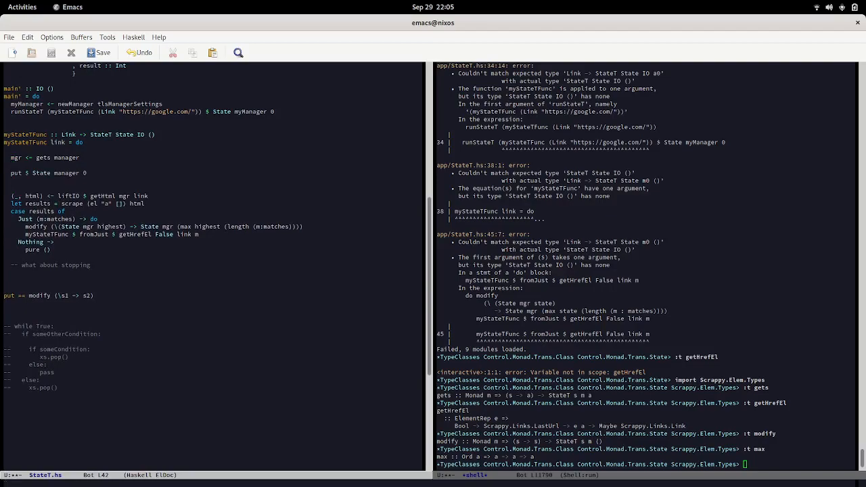
mouse_move(14, 181)
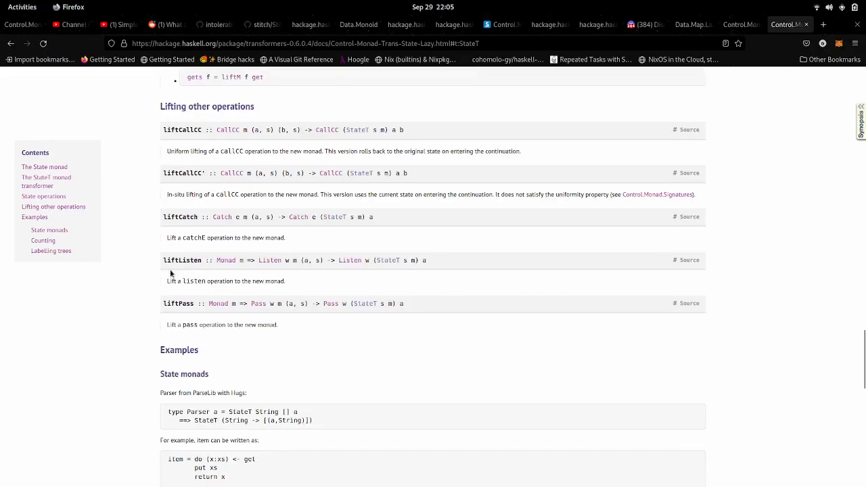
scroll(down, 3)
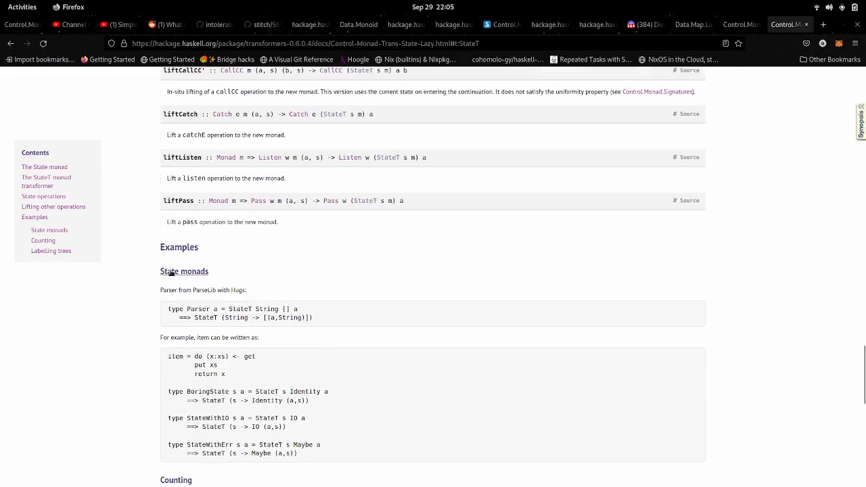
scroll(down, 3)
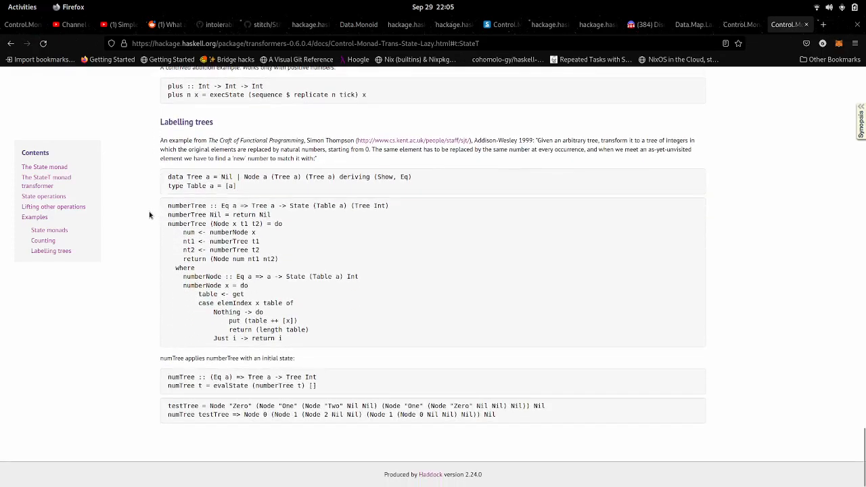